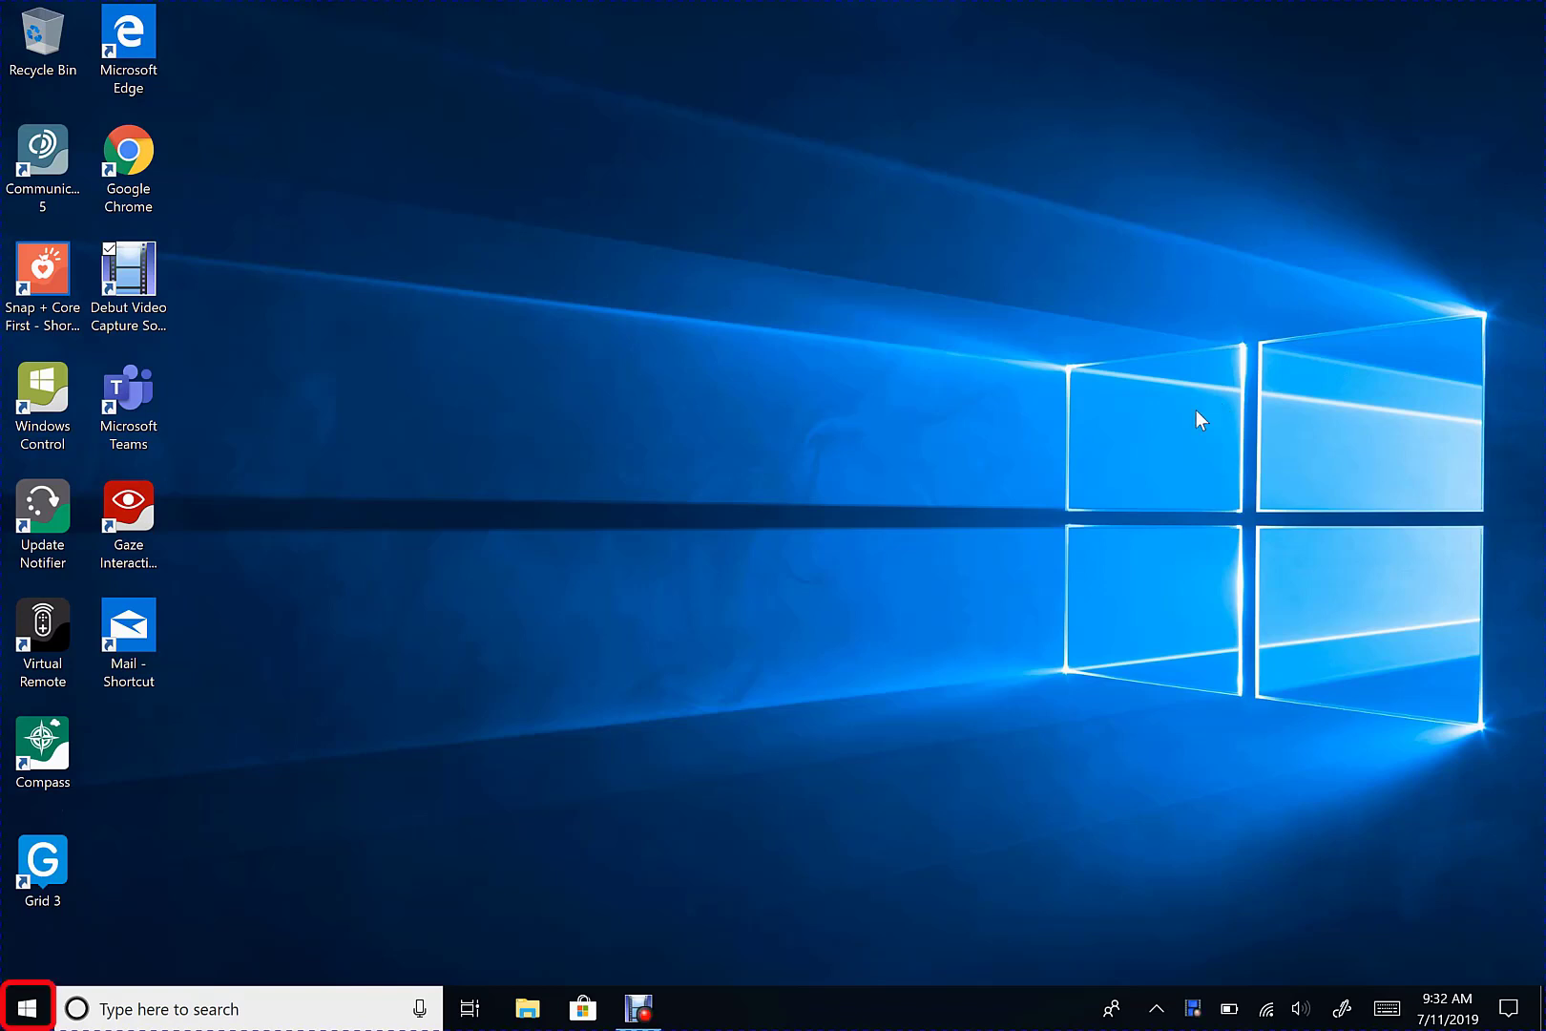
mouse_move(116, 980)
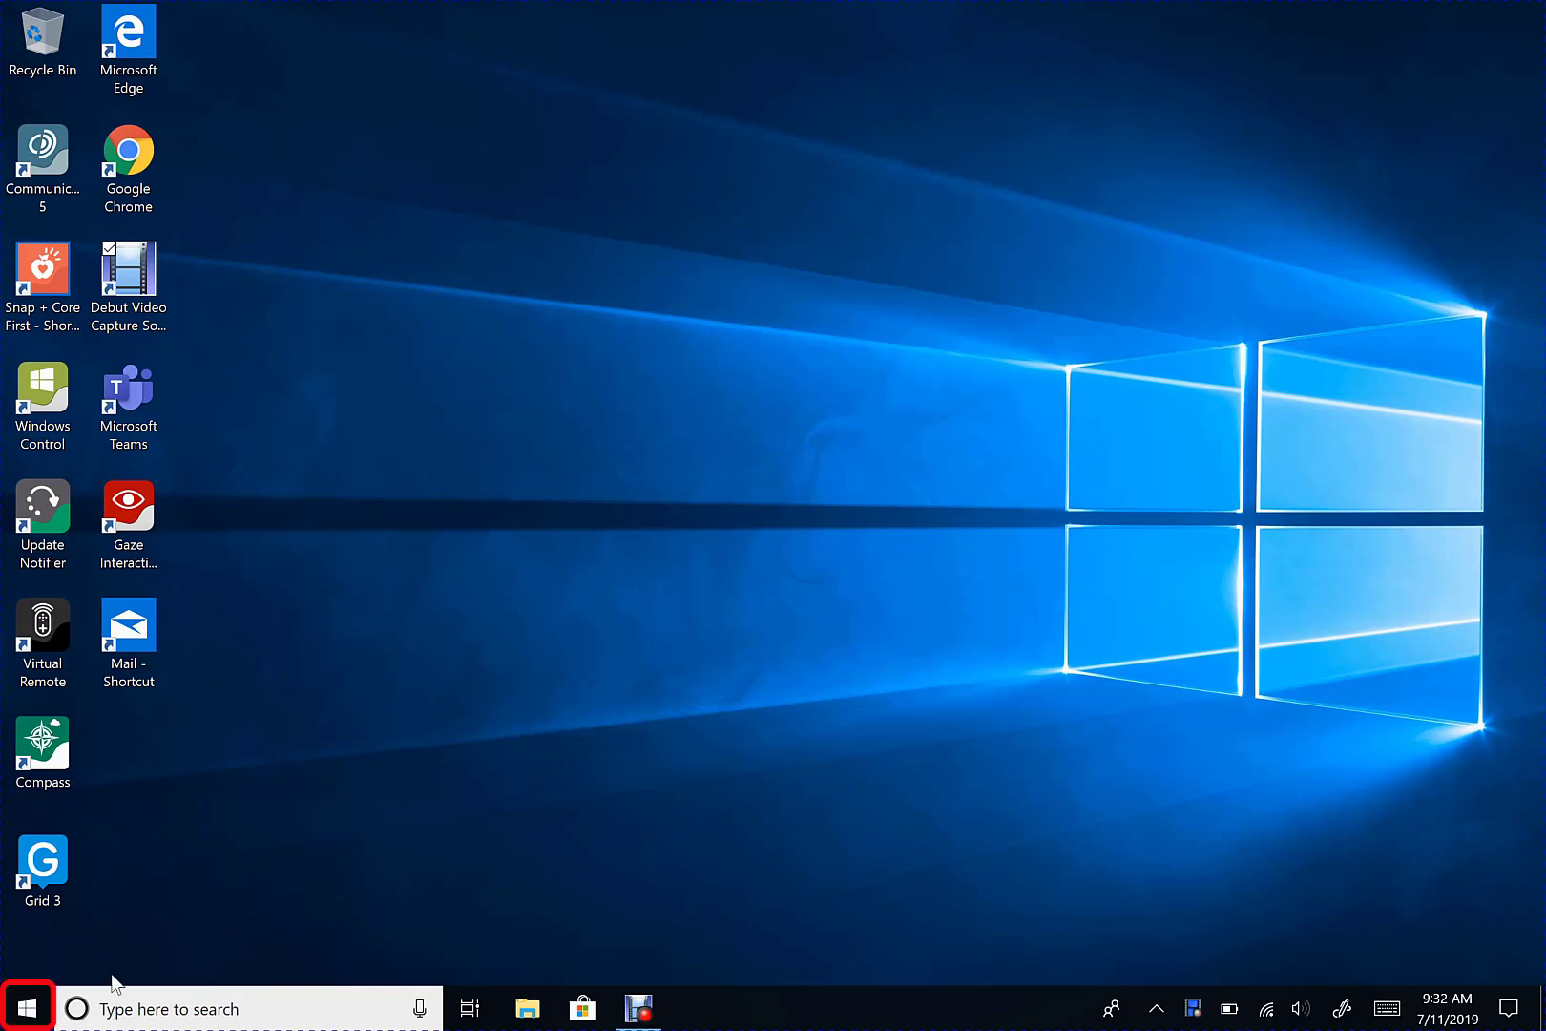
Open Windows Settings from the Start menu.
click(27, 1008)
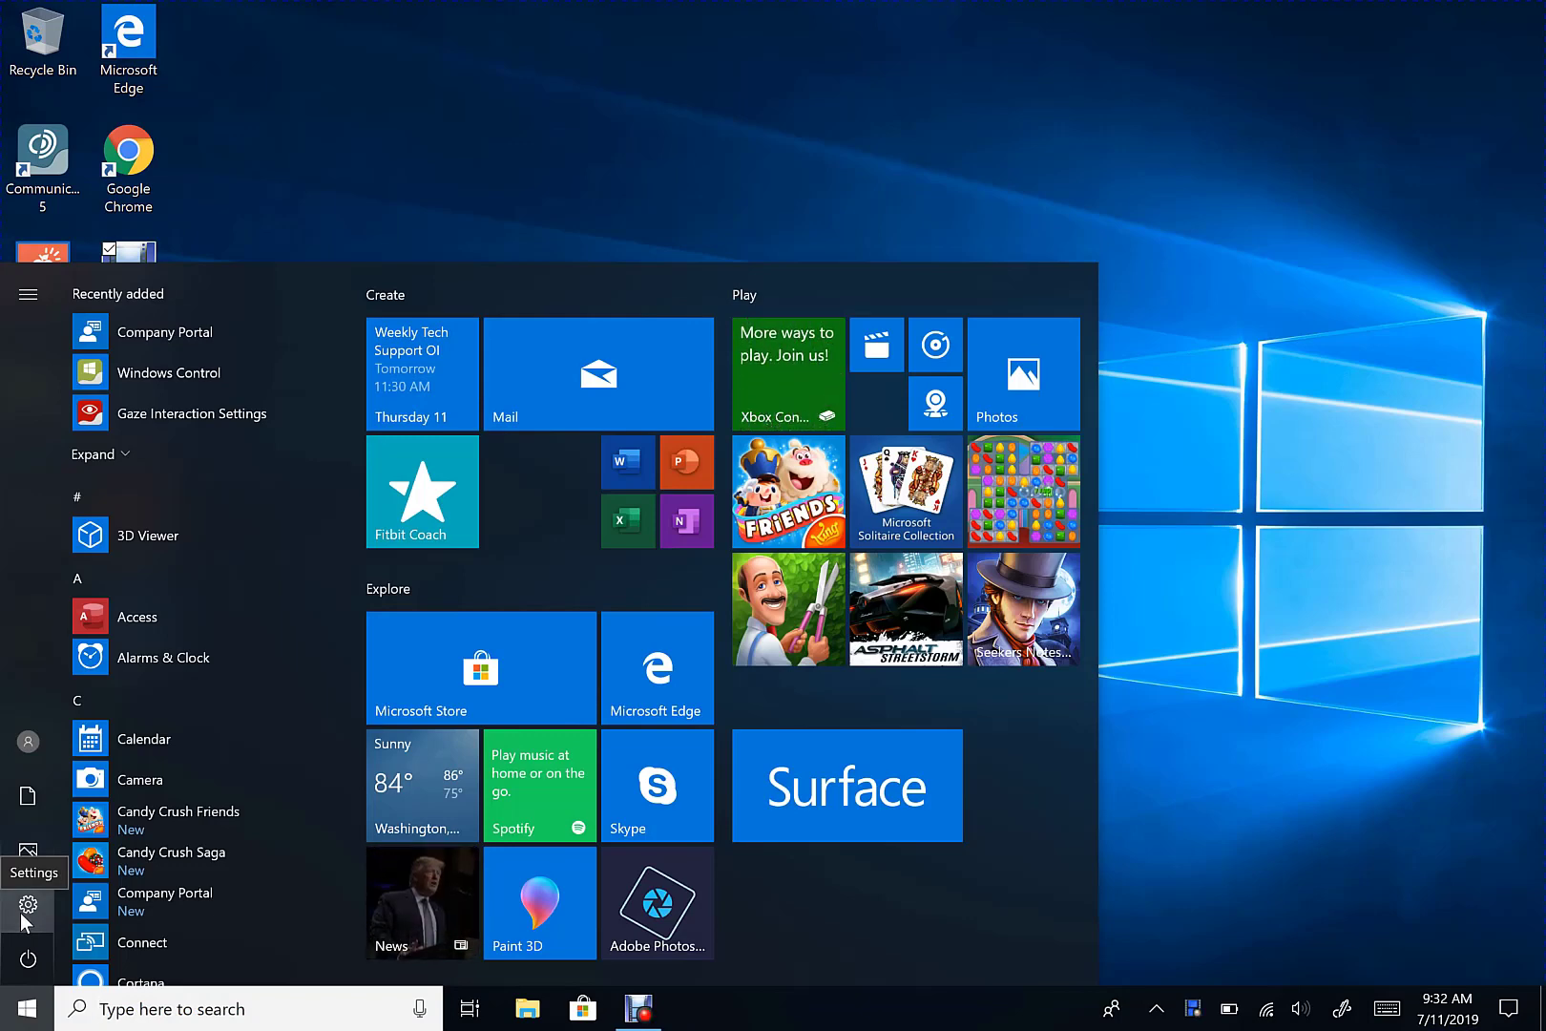
click(28, 909)
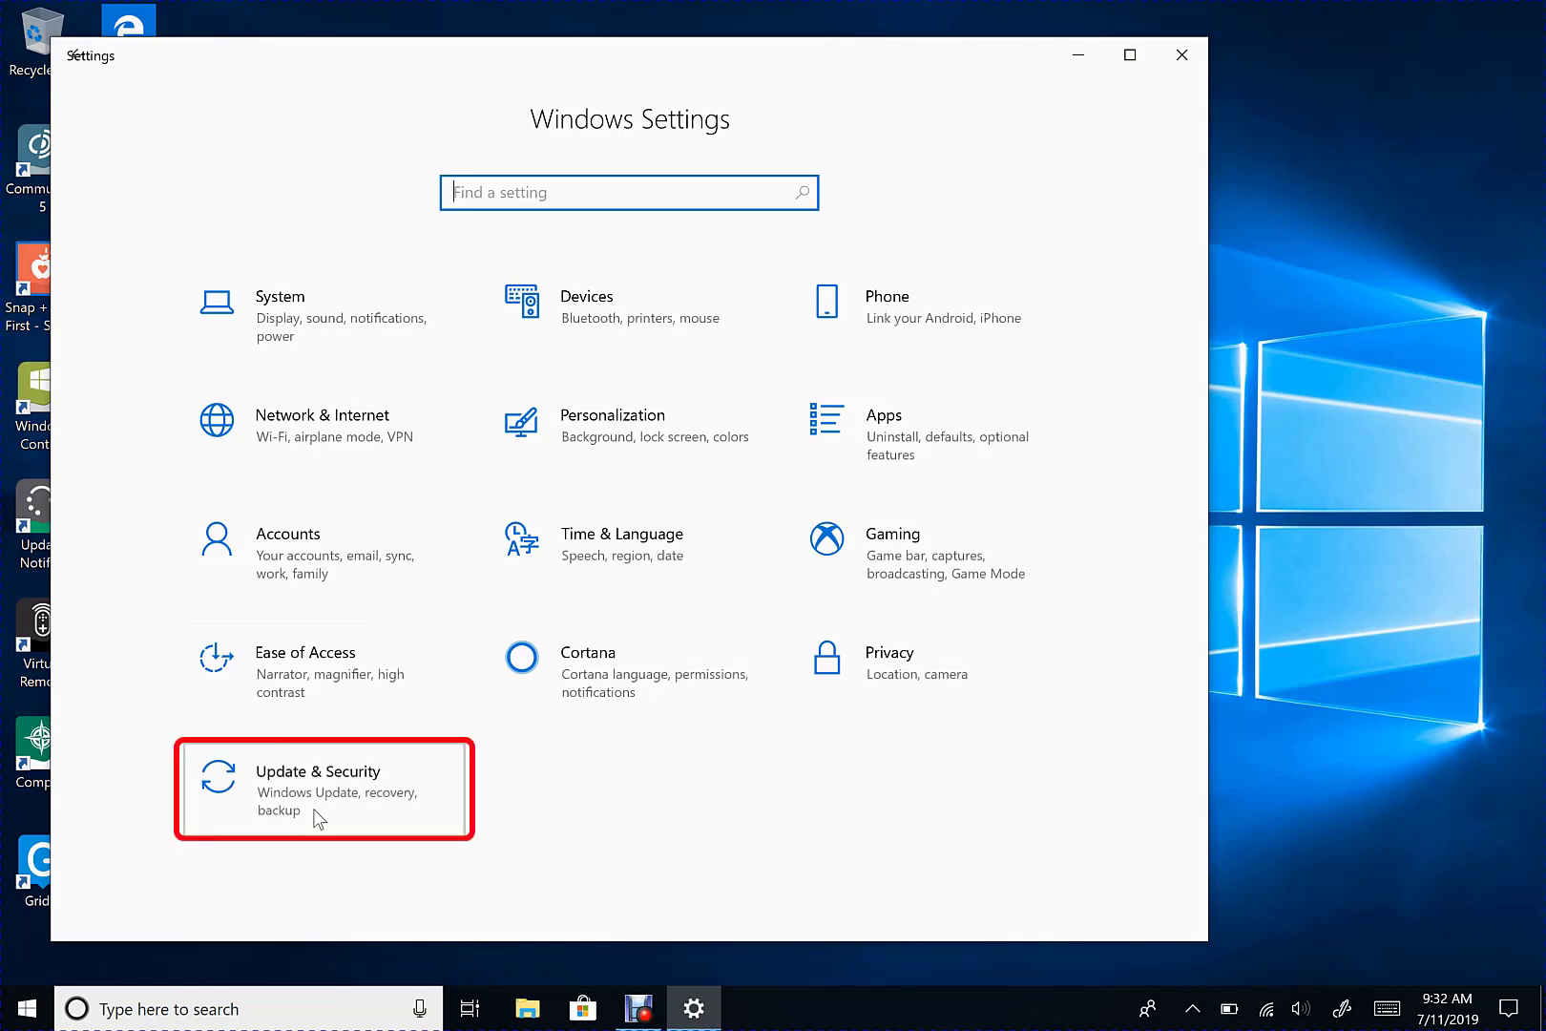
Go to Update & Security > Windows Update and start checking for updates.
click(319, 789)
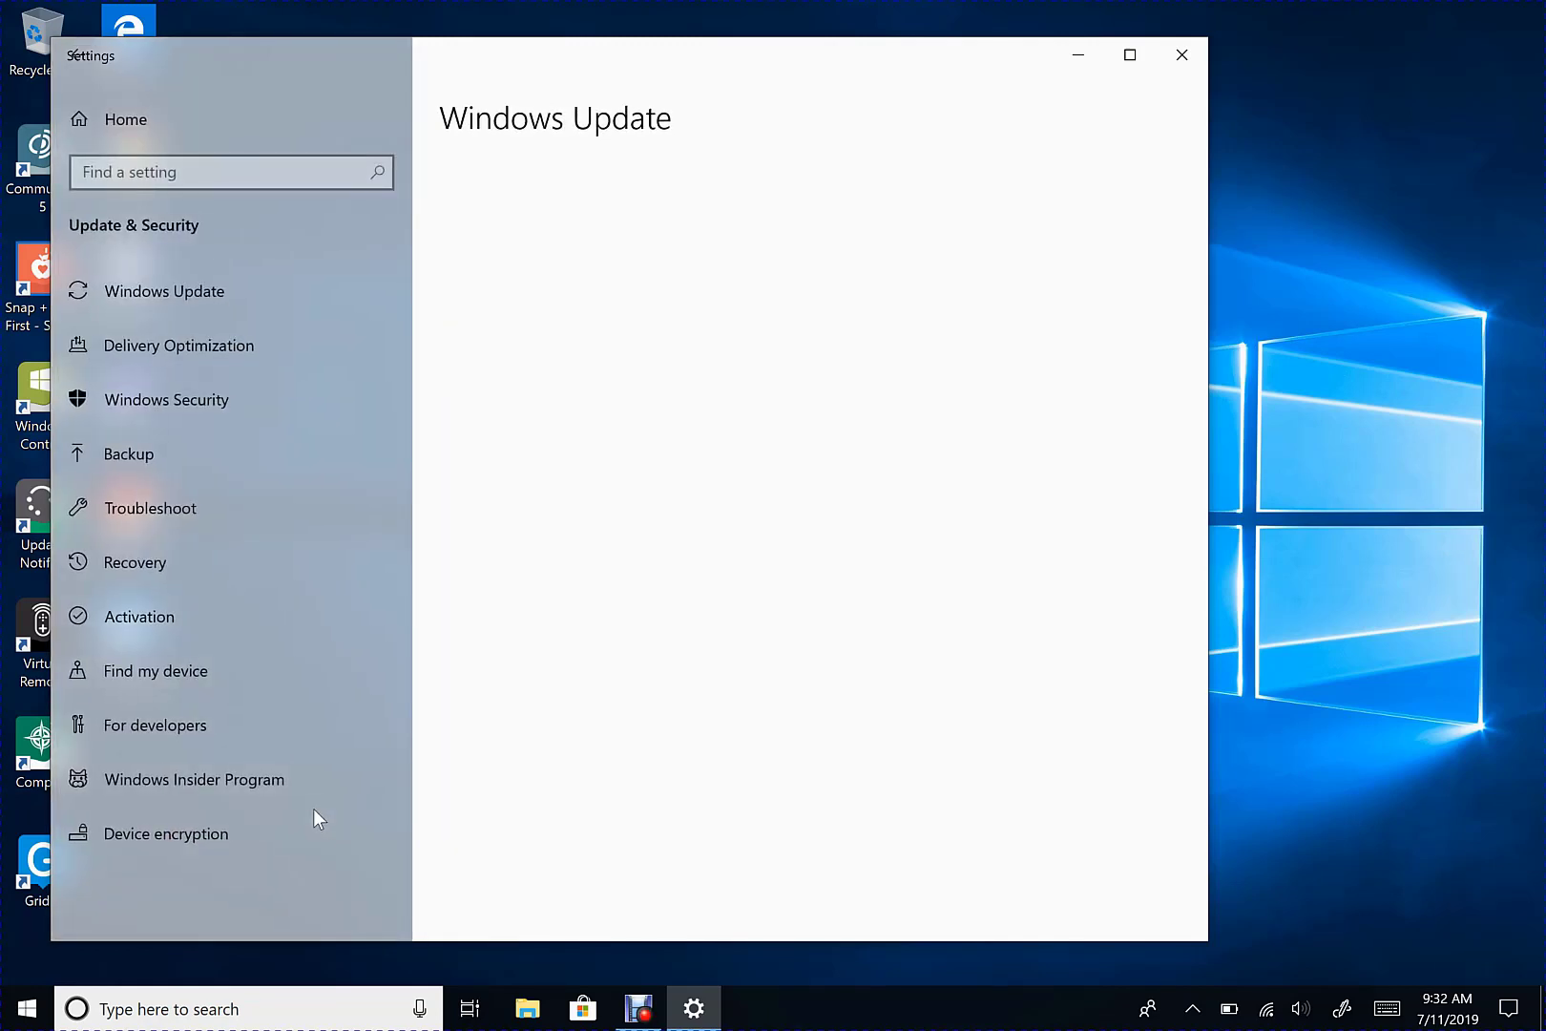
click(166, 291)
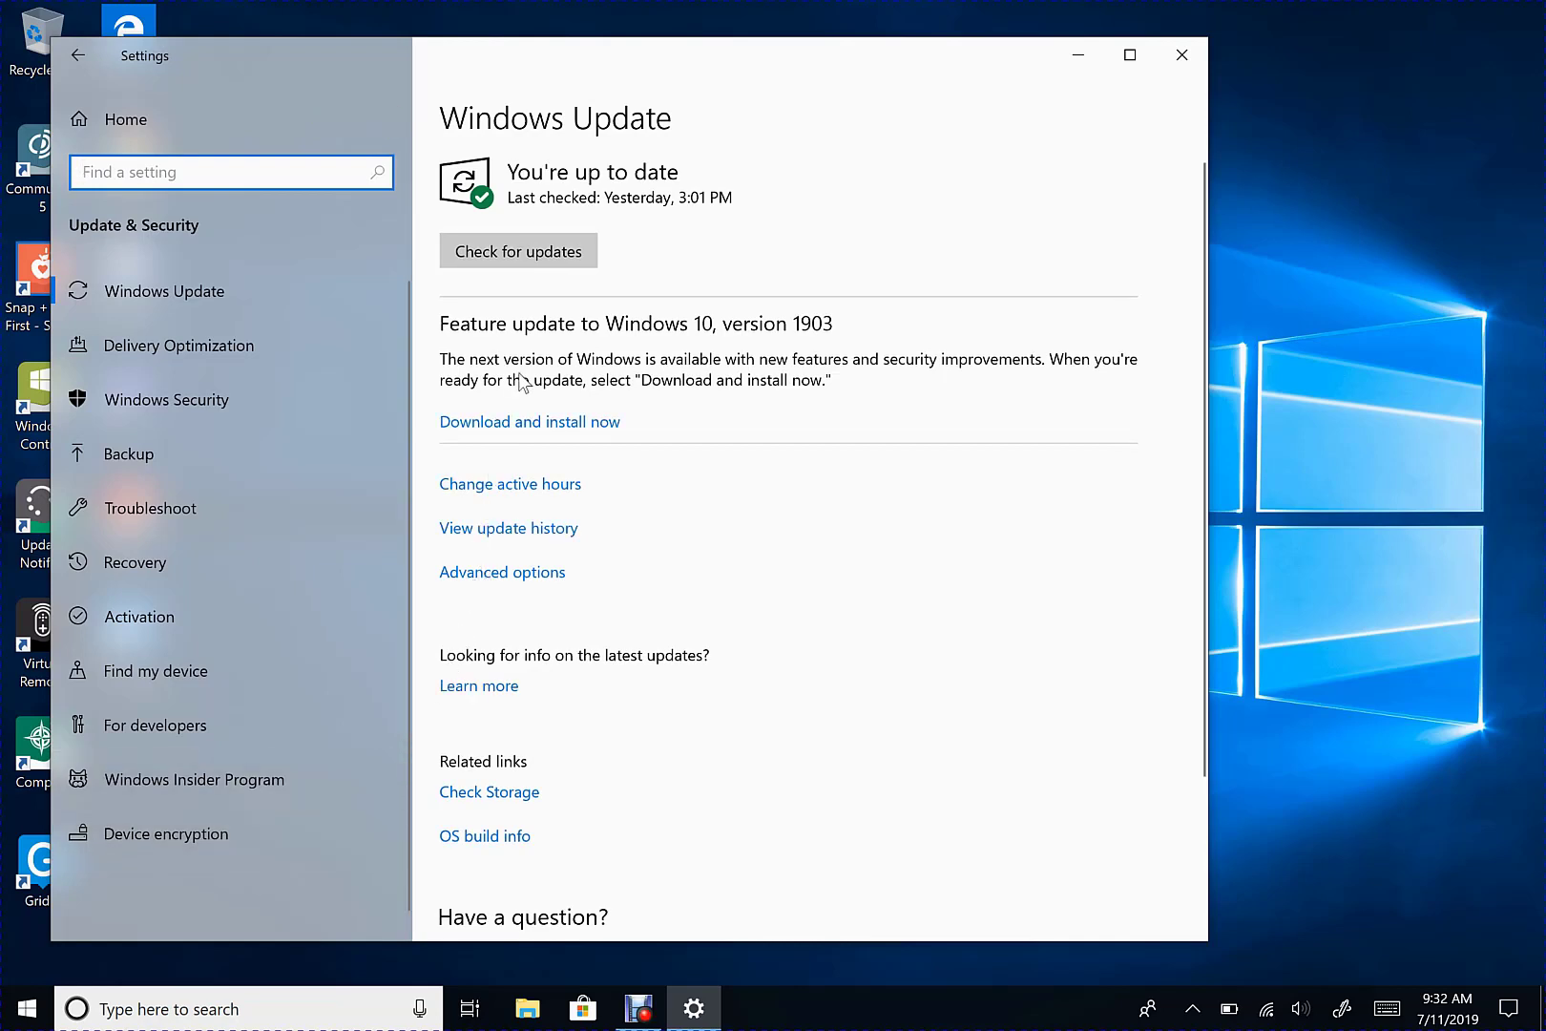
click(517, 251)
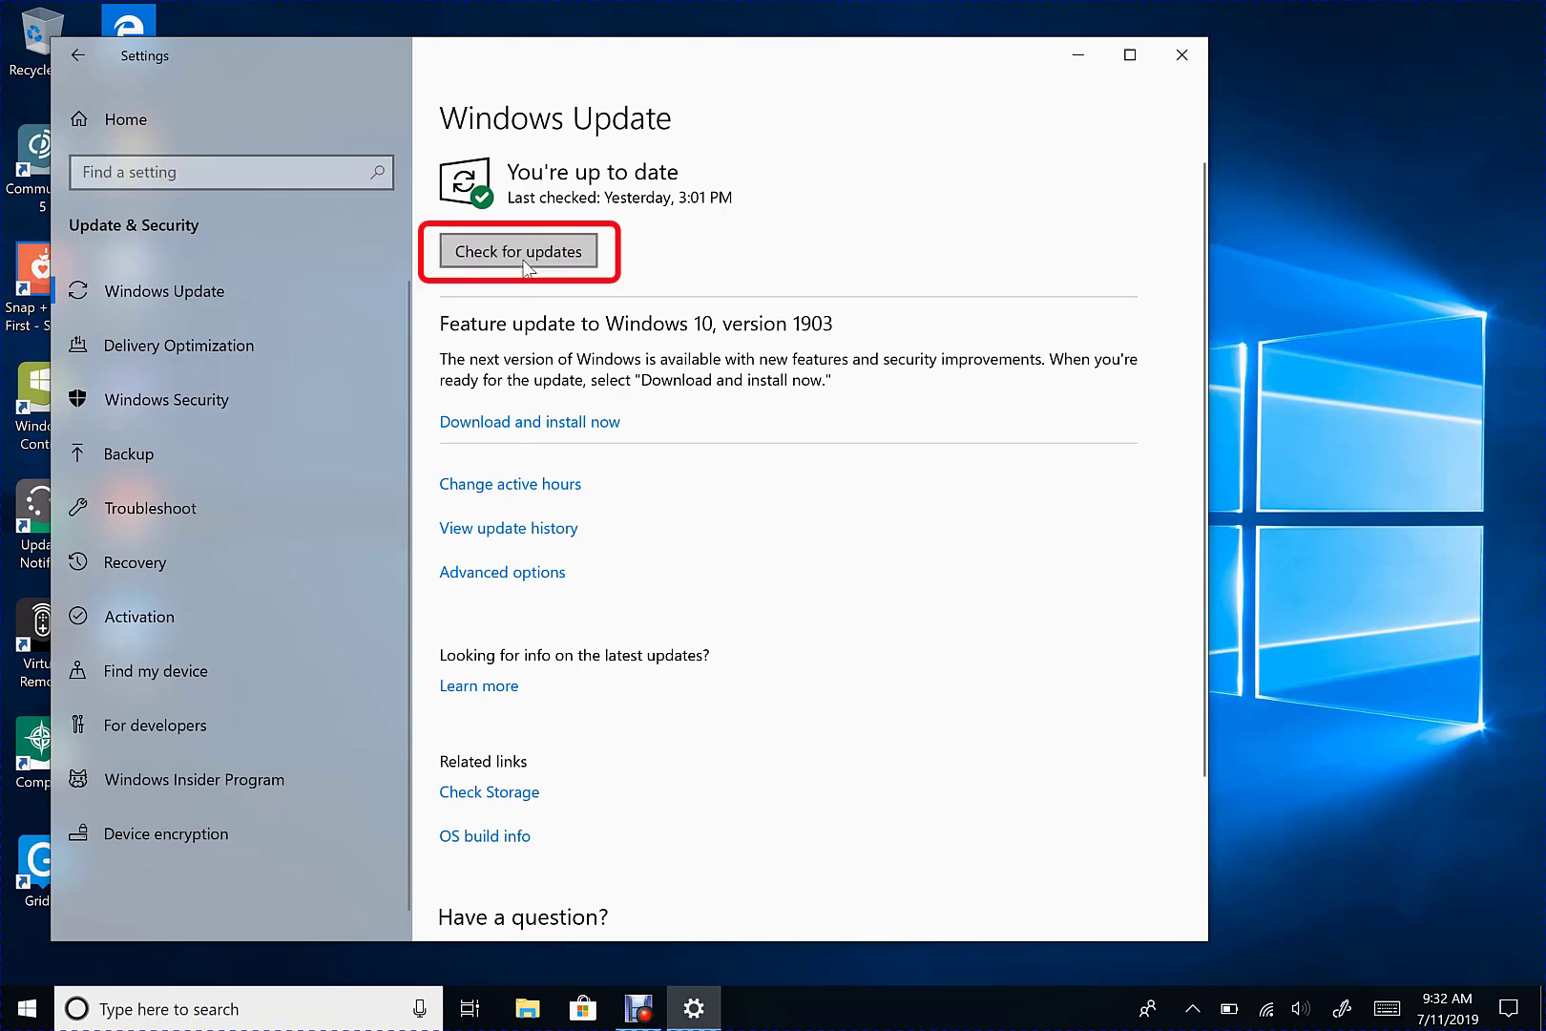
click(518, 251)
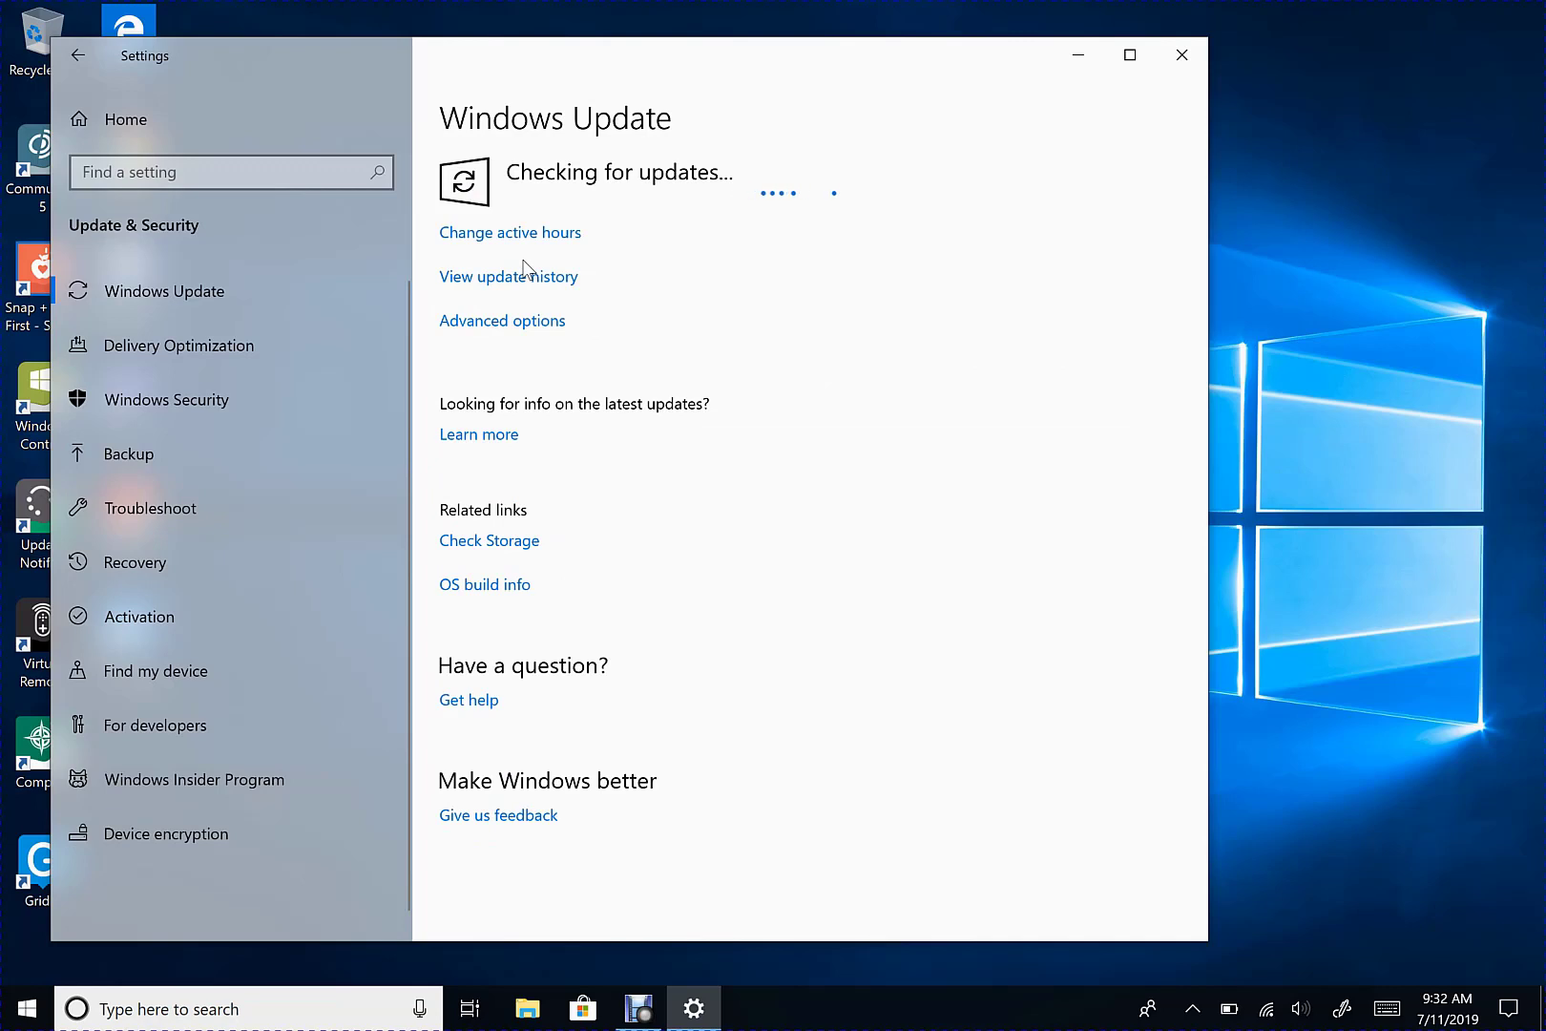
mouse_move(925, 143)
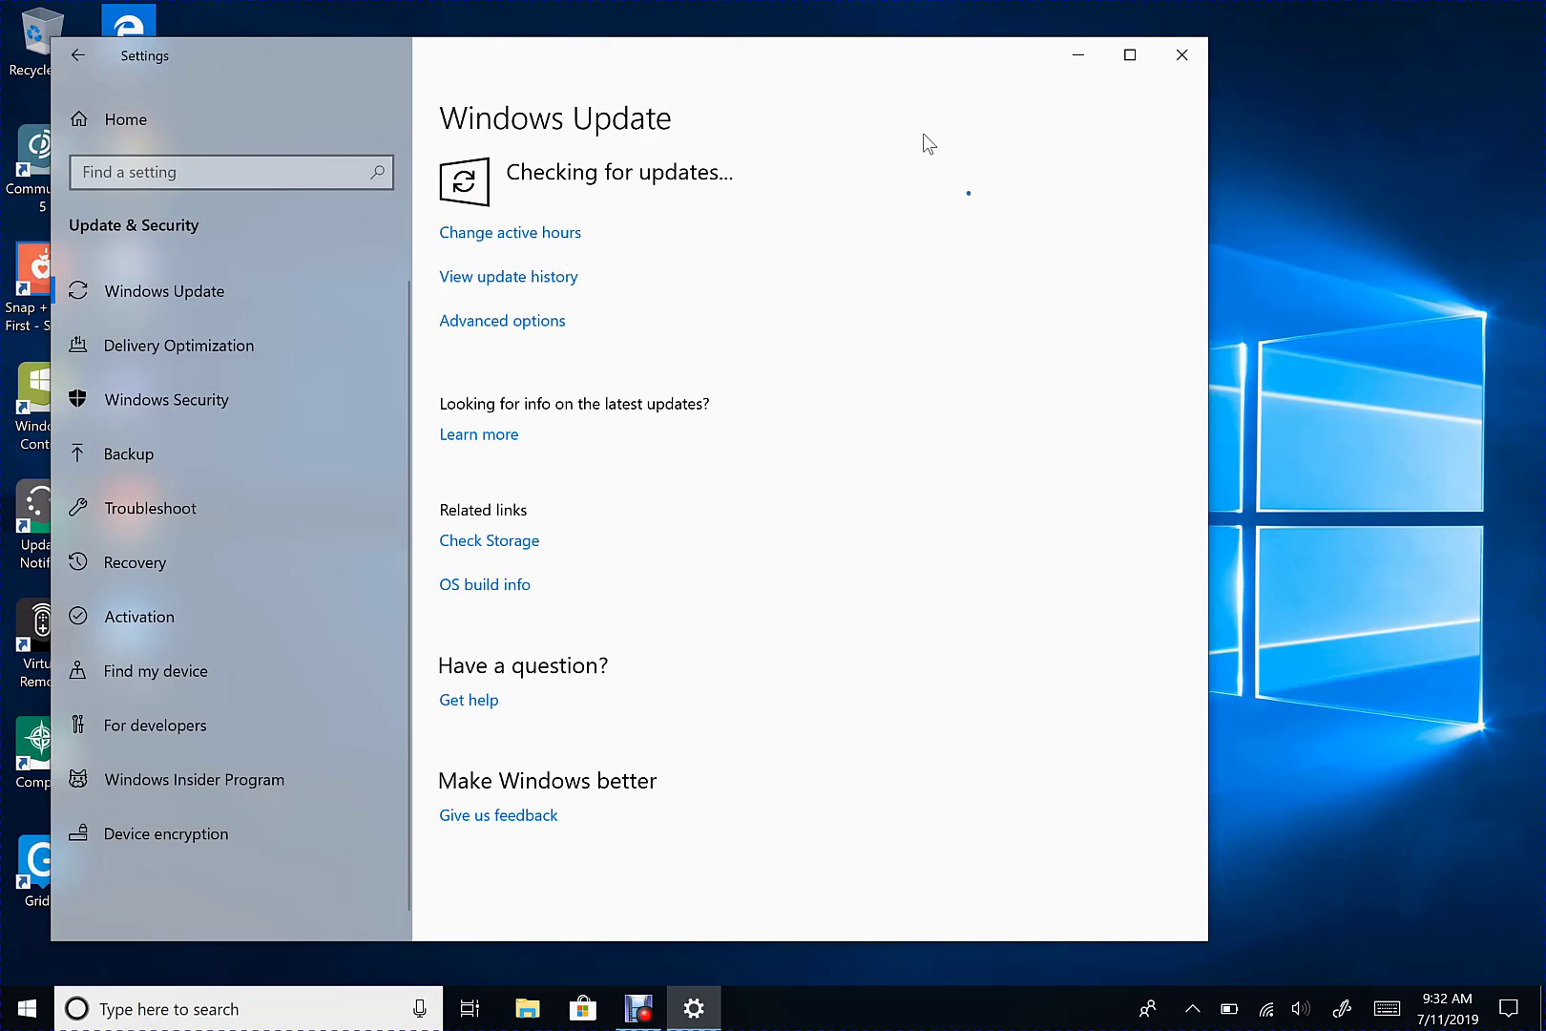
mouse_move(1078, 55)
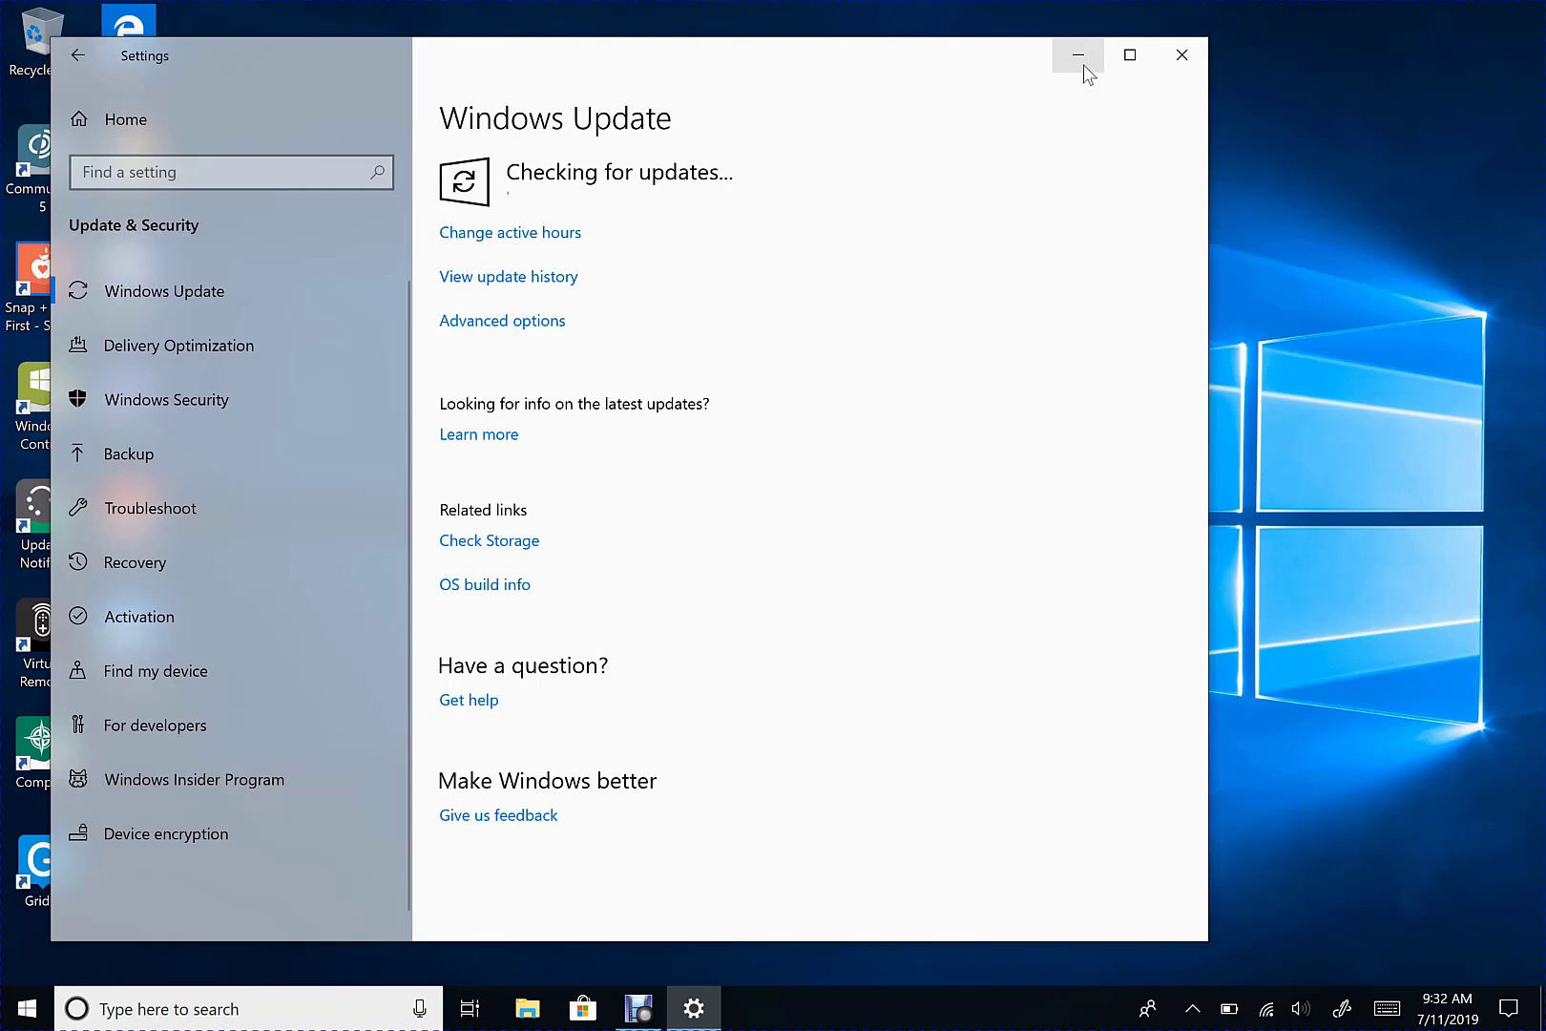
Minimize Settings and select the Update Notifier desktop shortcut.
click(1077, 55)
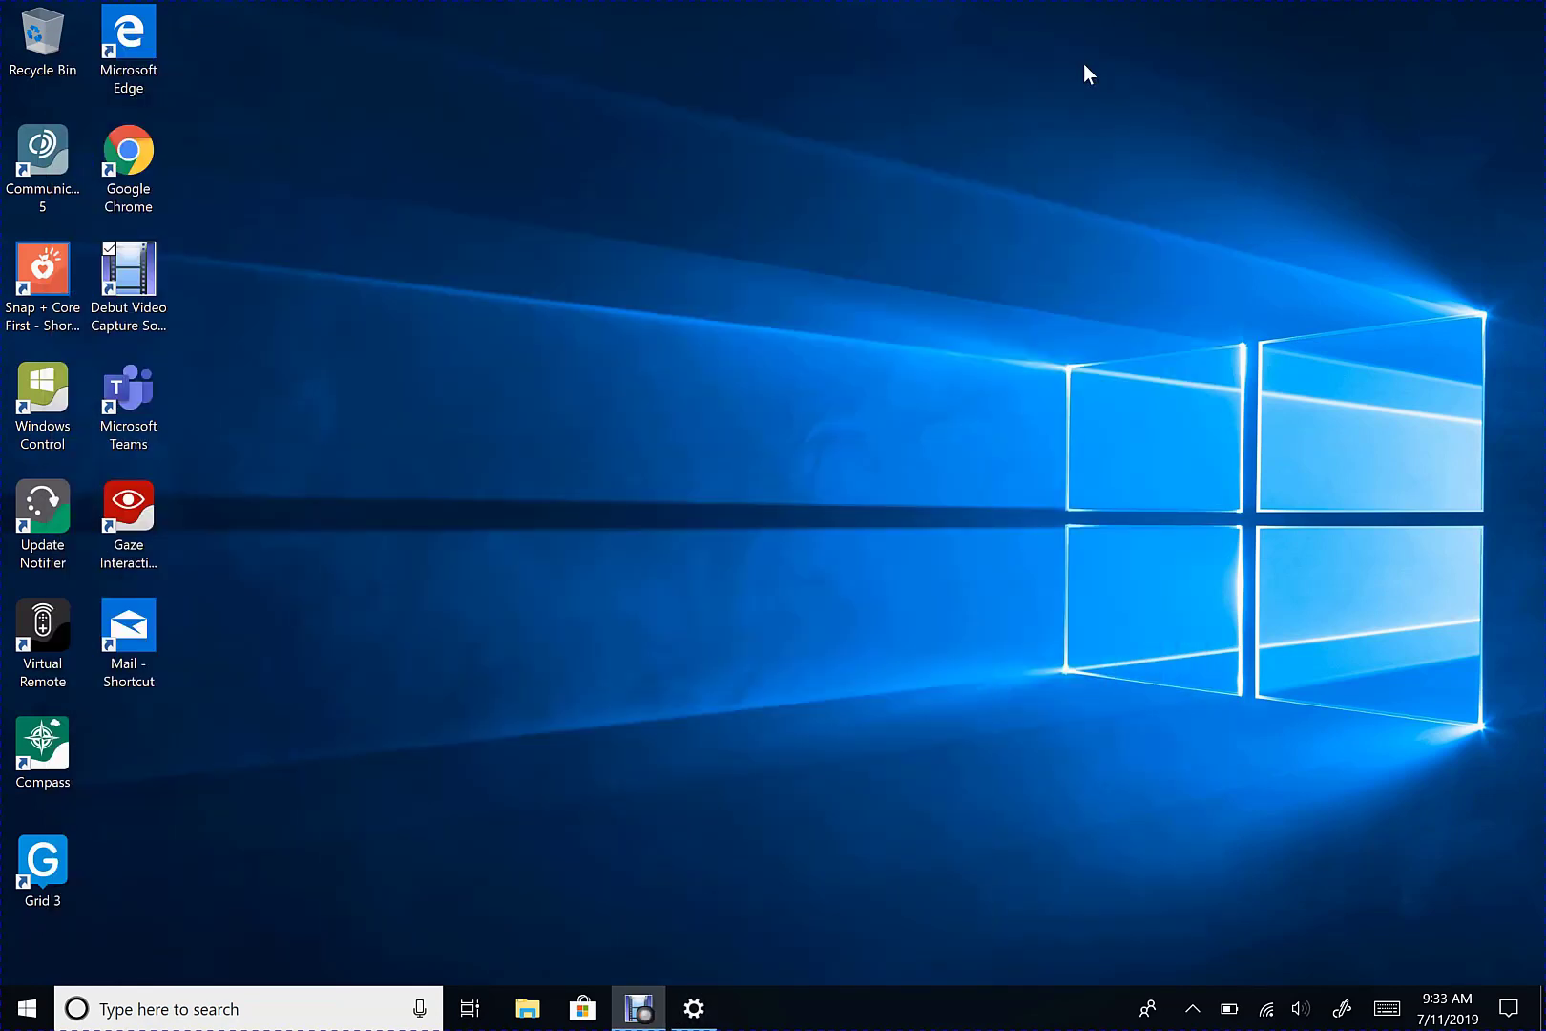
mouse_move(1061, 125)
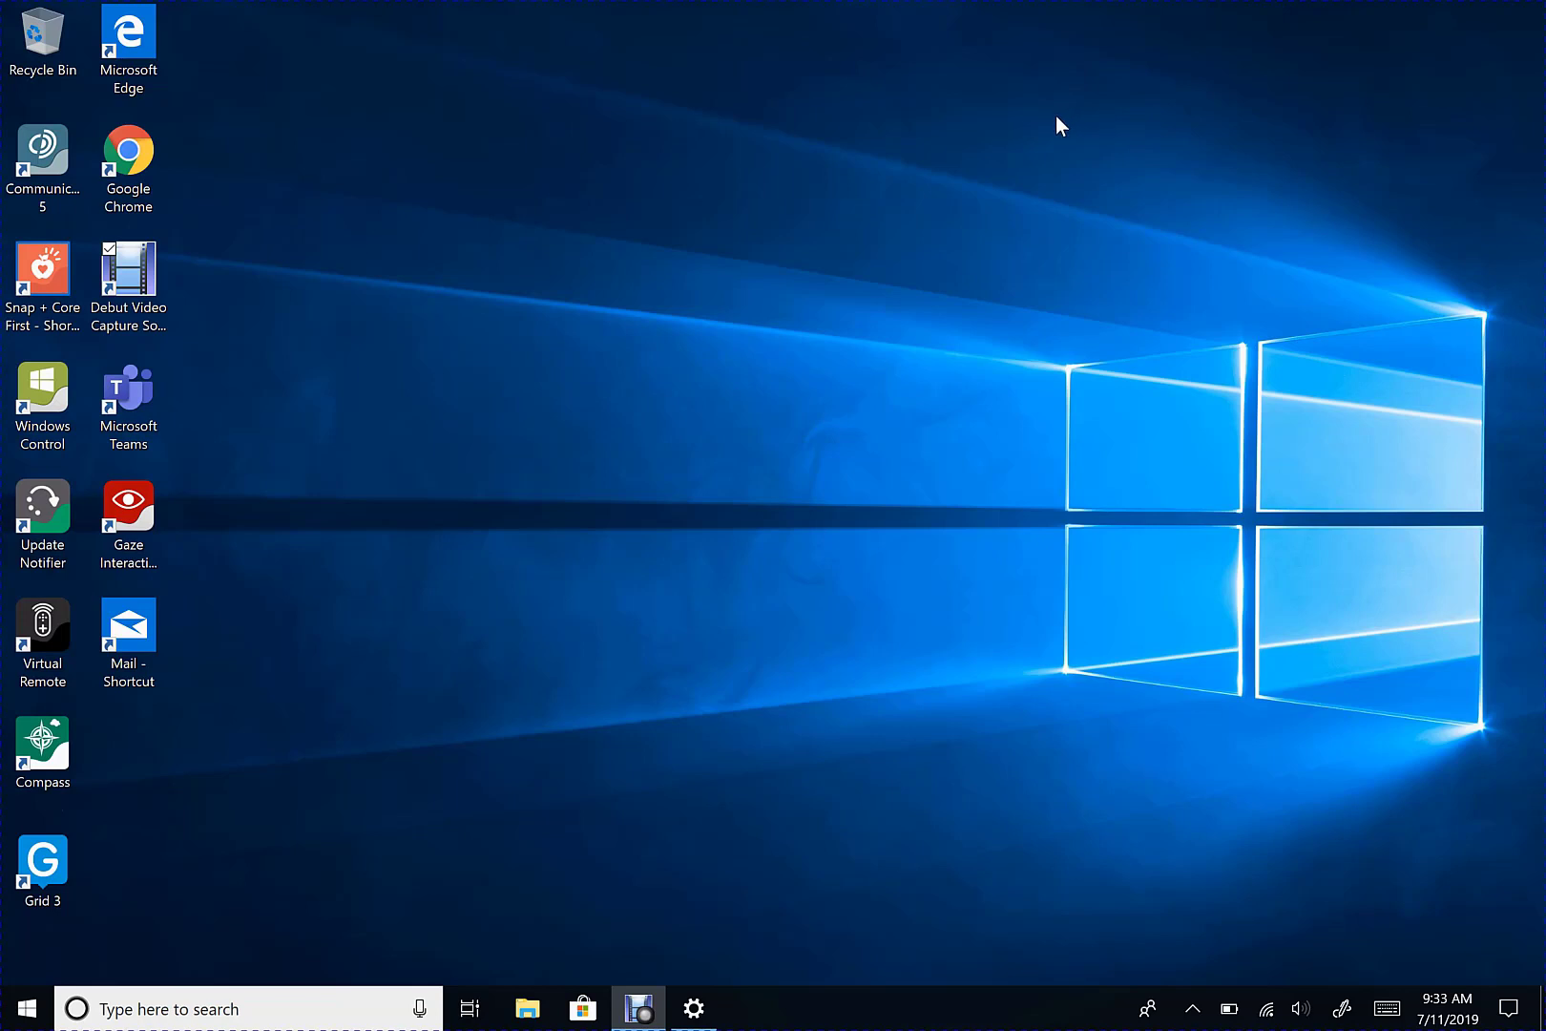
mouse_move(693, 387)
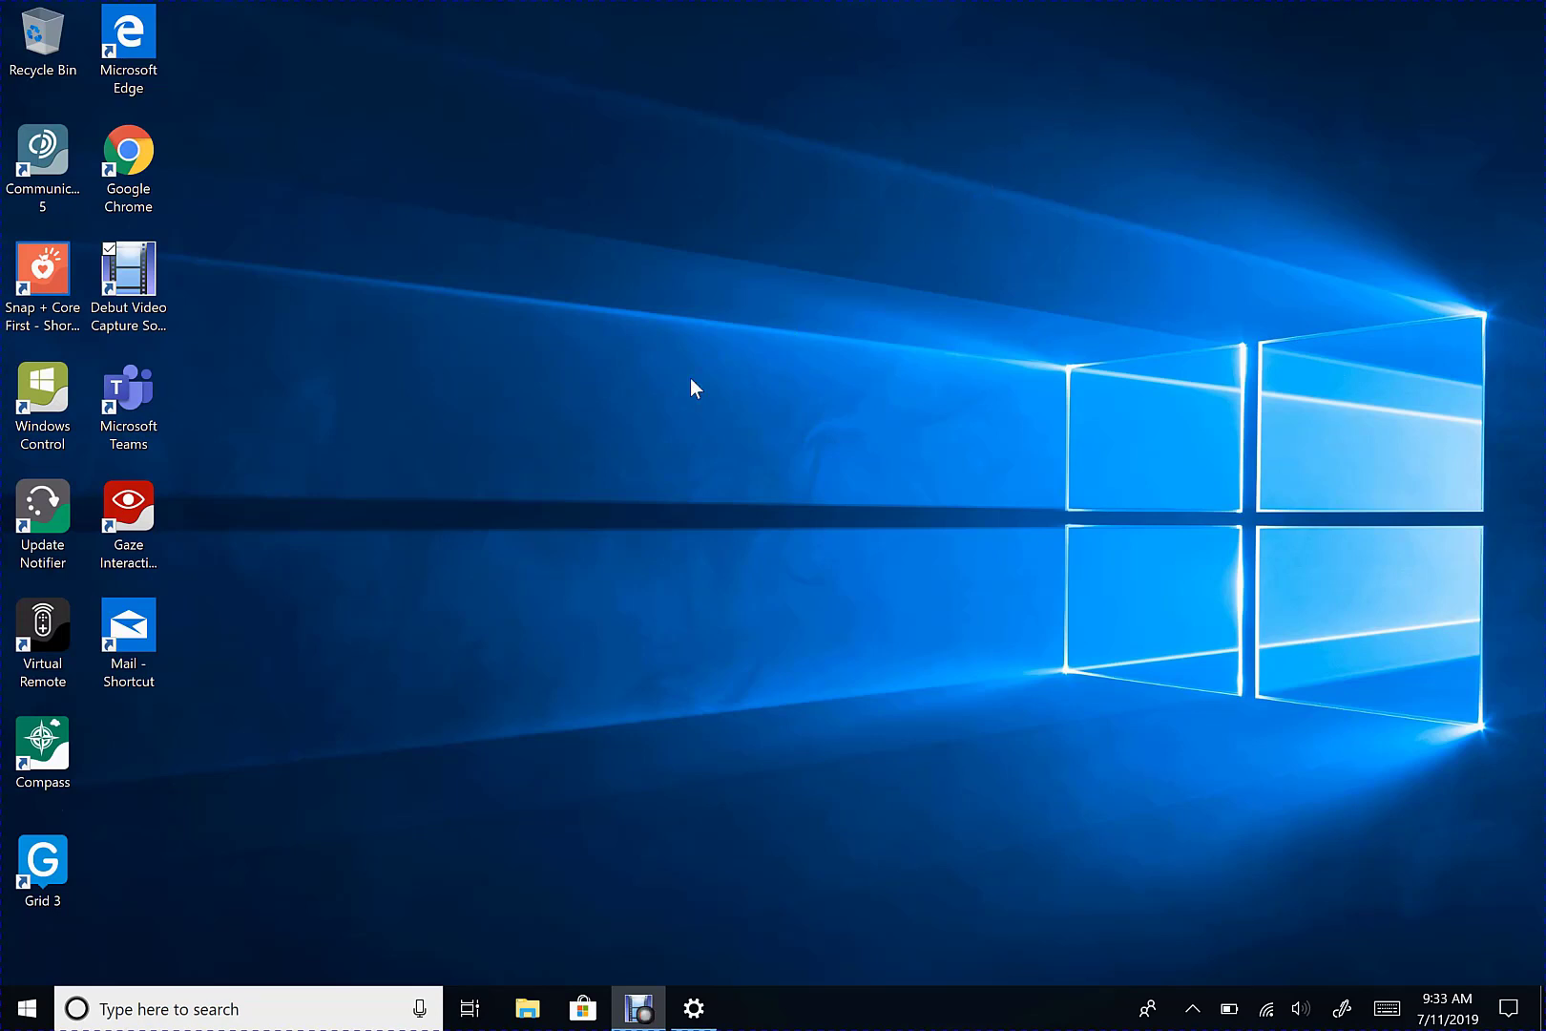
click(42, 513)
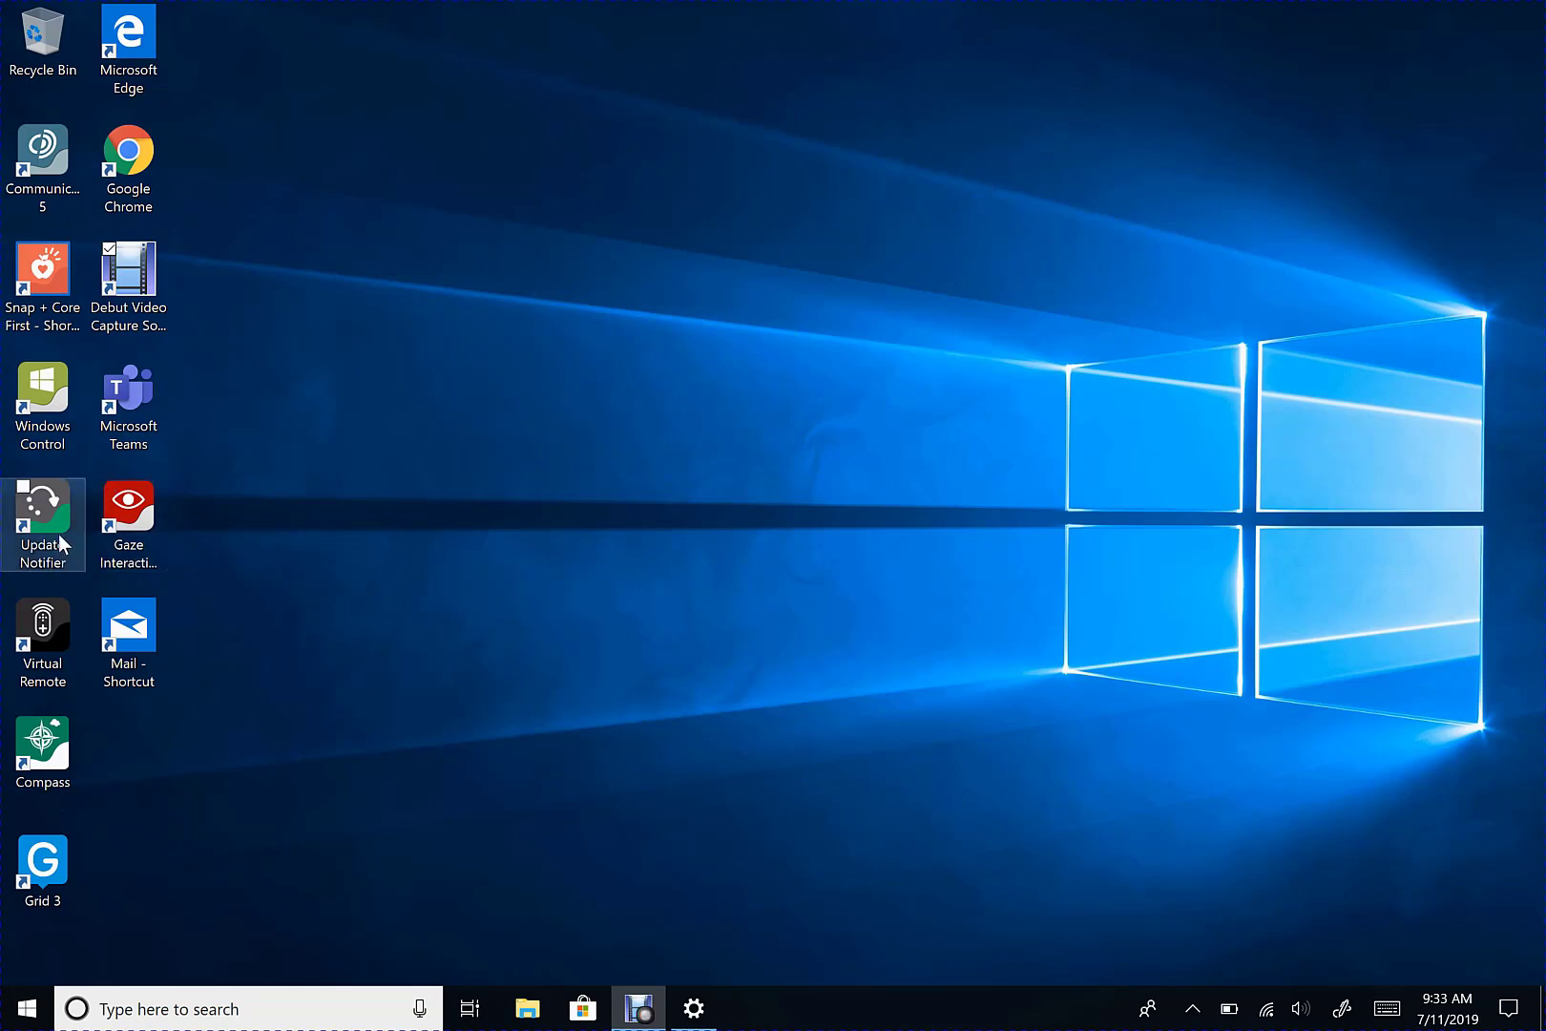
click(42, 519)
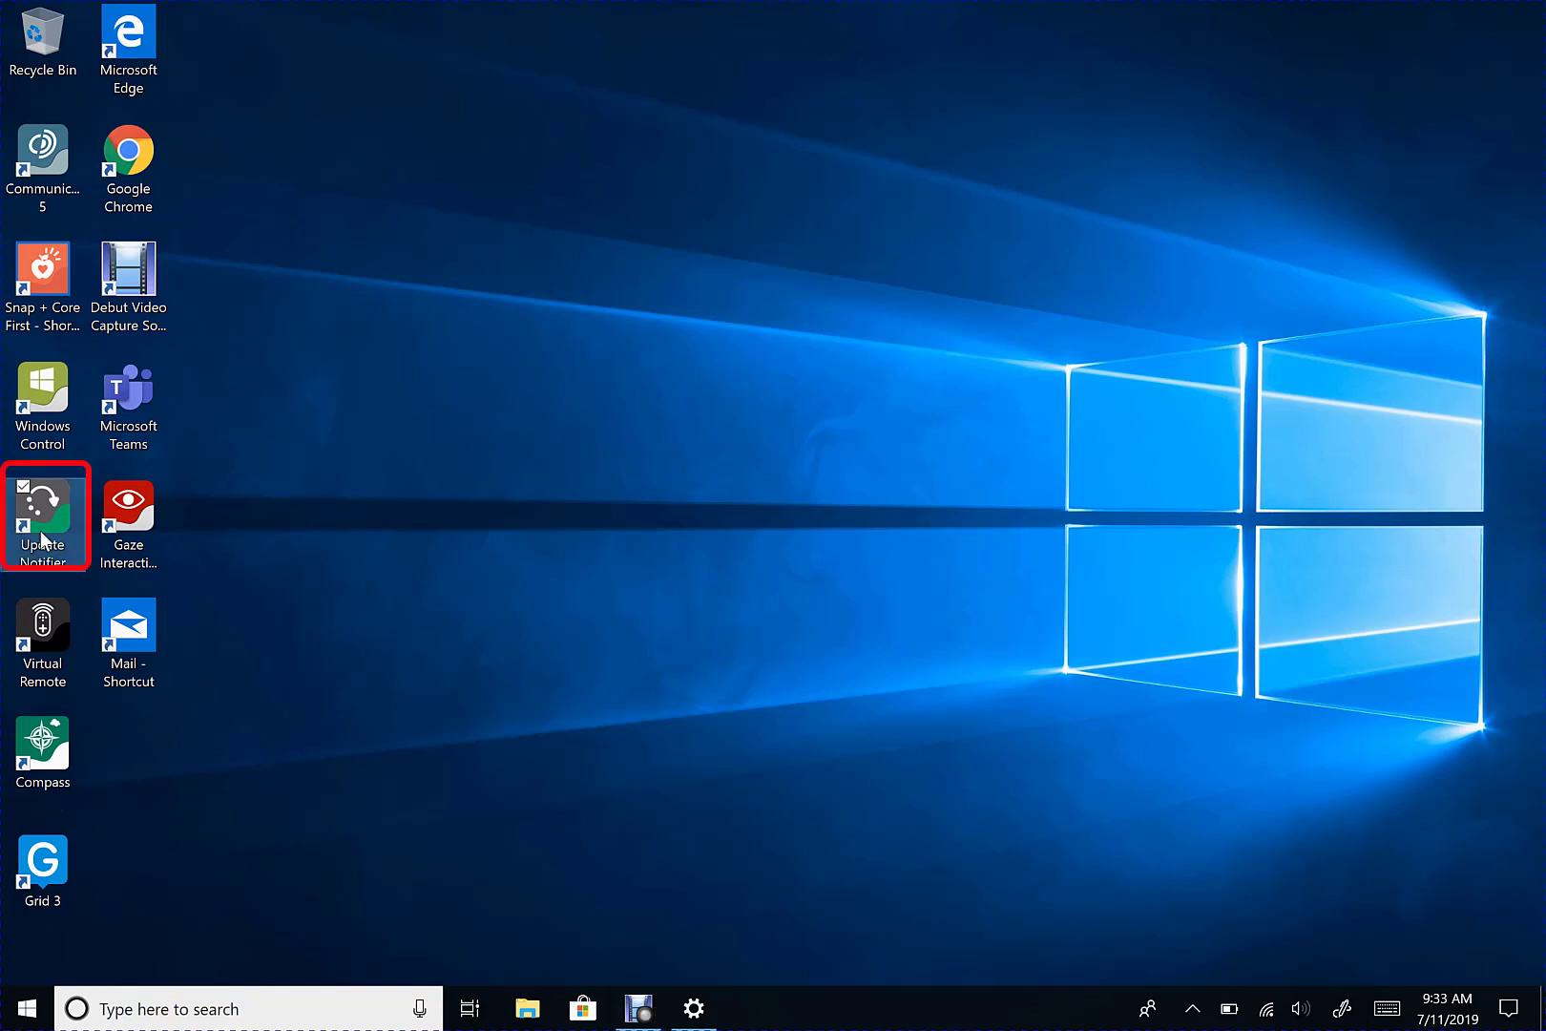
mouse_move(41, 513)
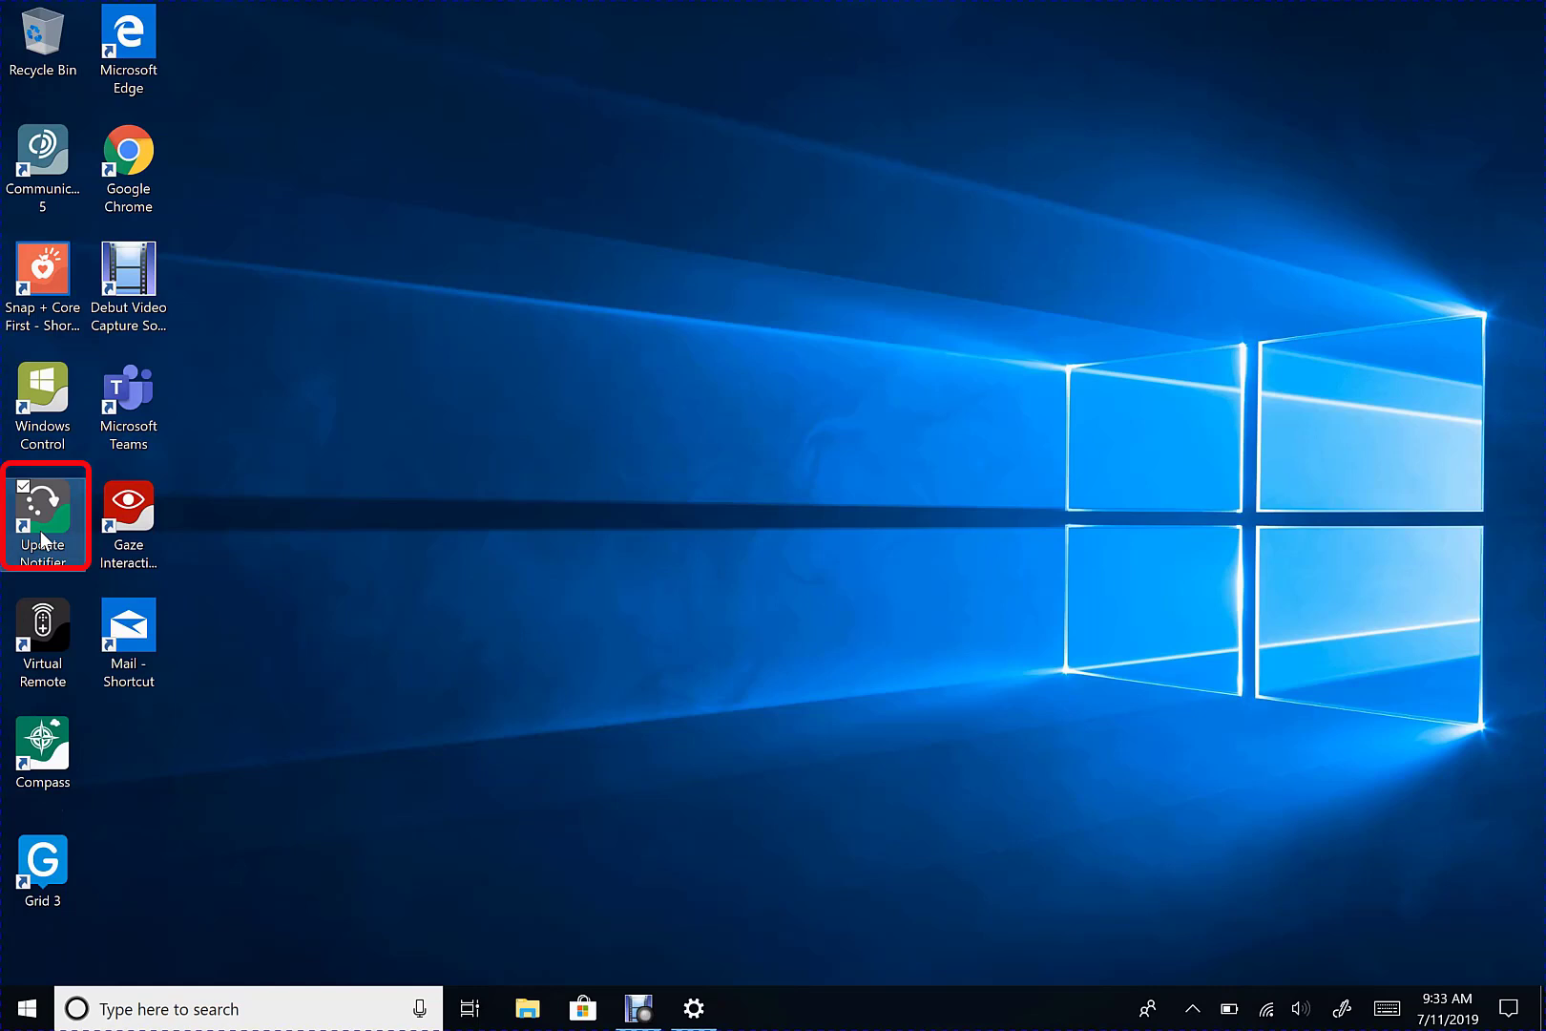
Launch Update Notifier and toggle the Gaze Interaction Software PCEye 2.8.9.0 update.
double_click(41, 518)
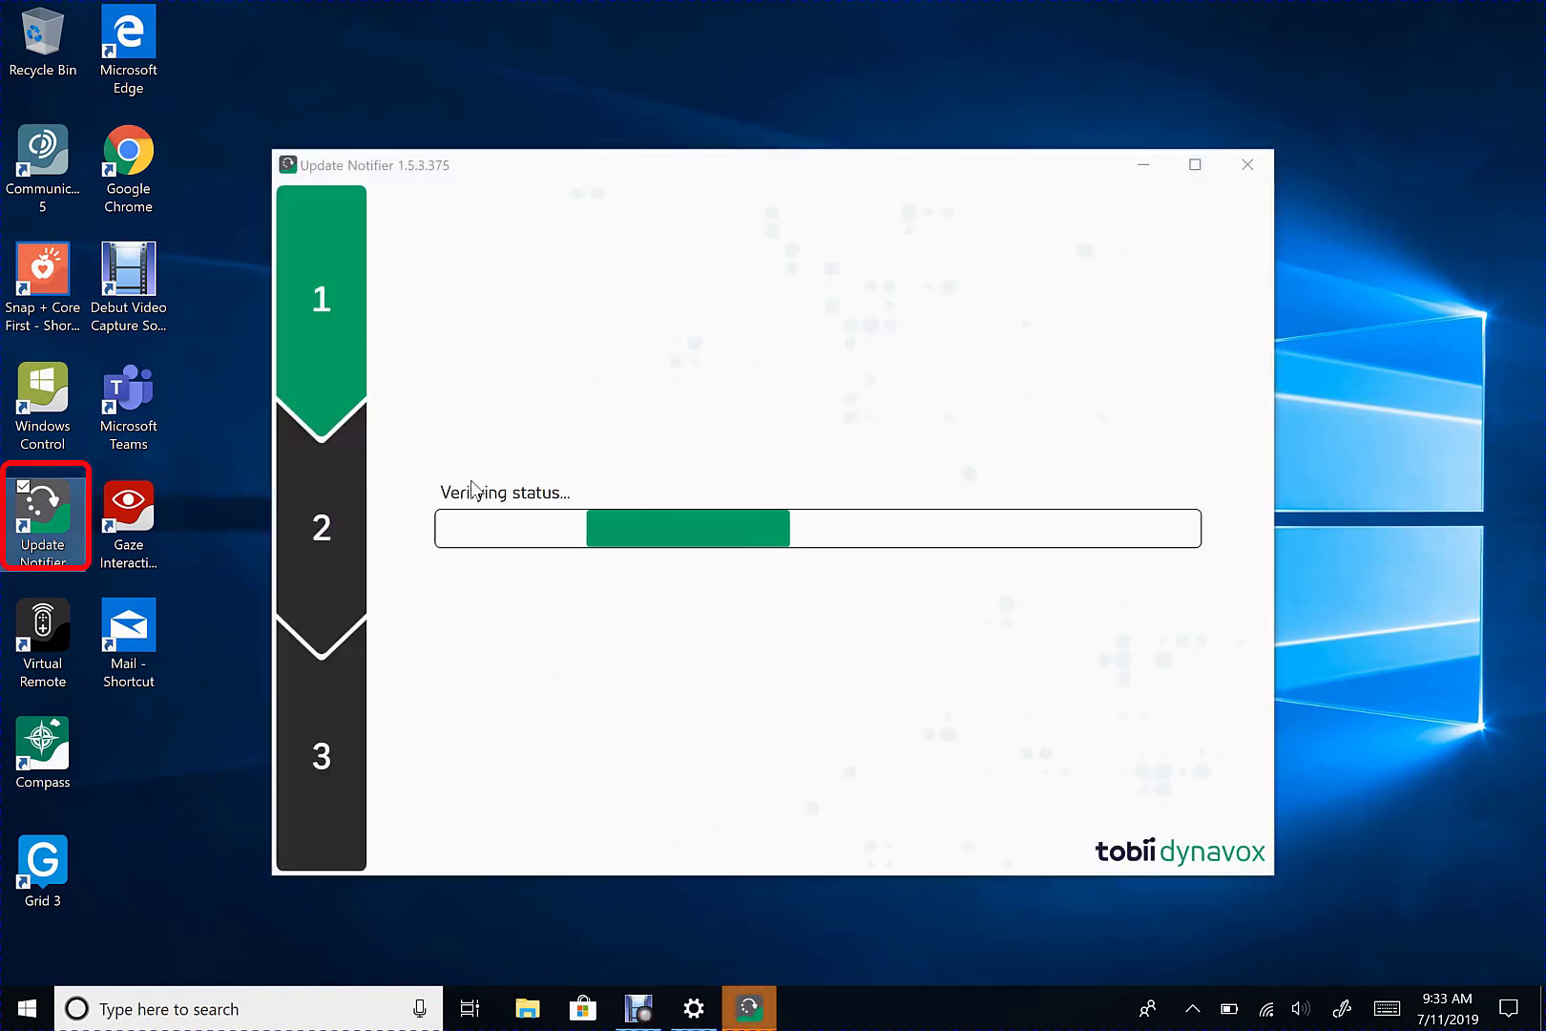
mouse_move(1351, 449)
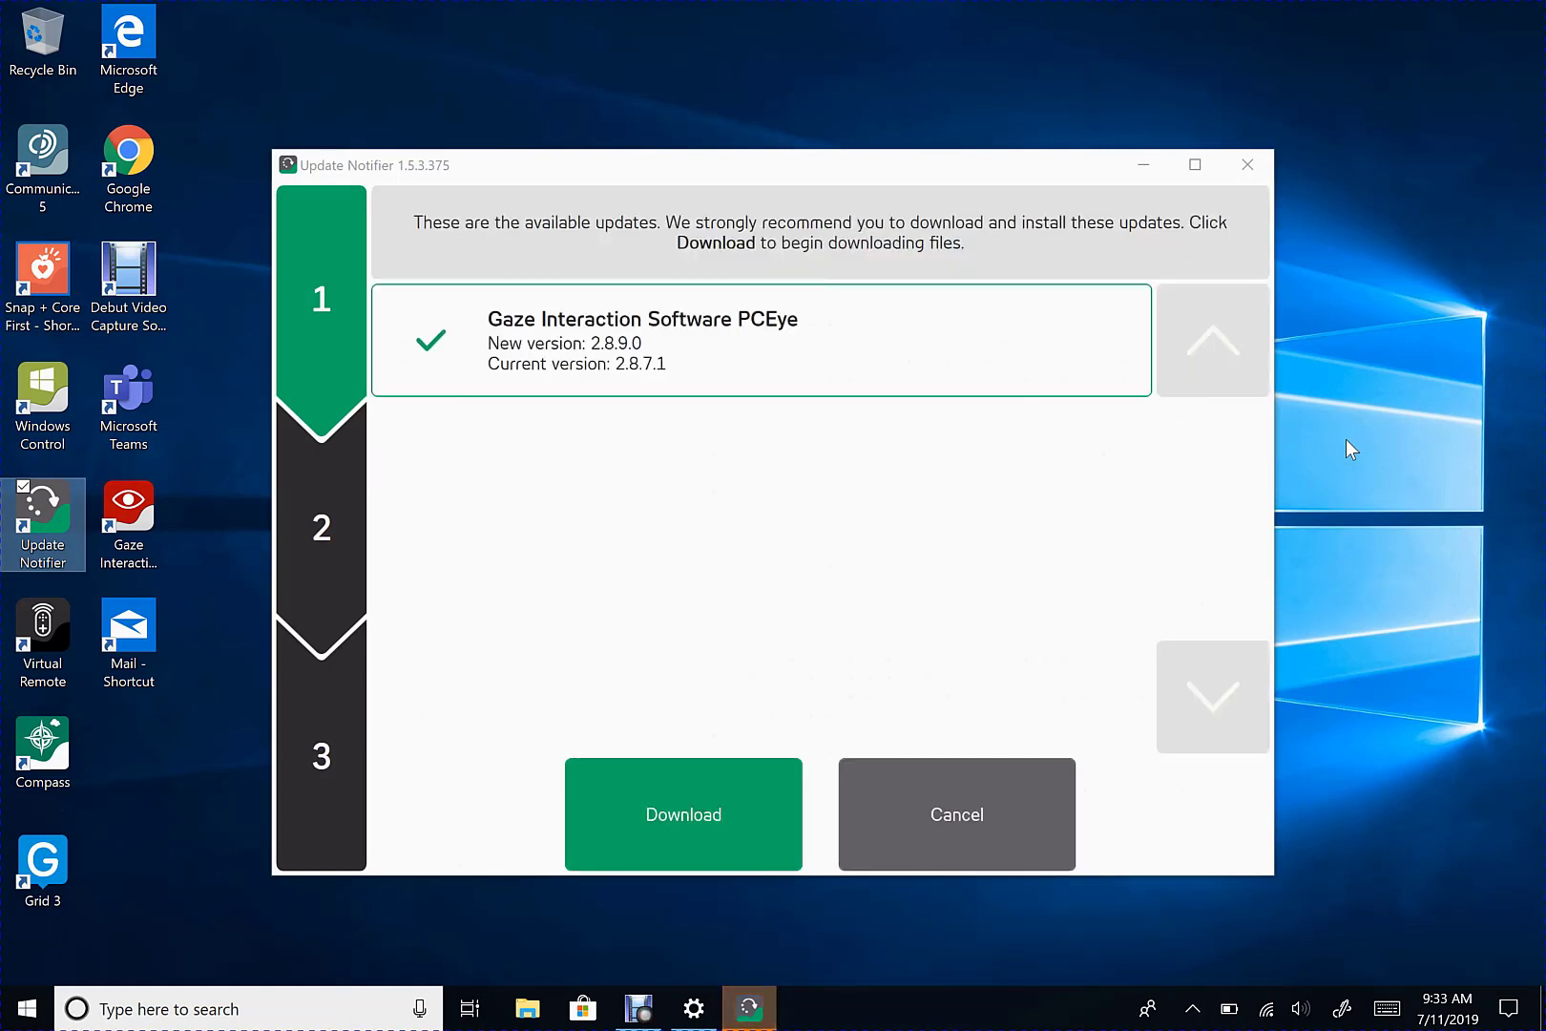
mouse_move(1034, 483)
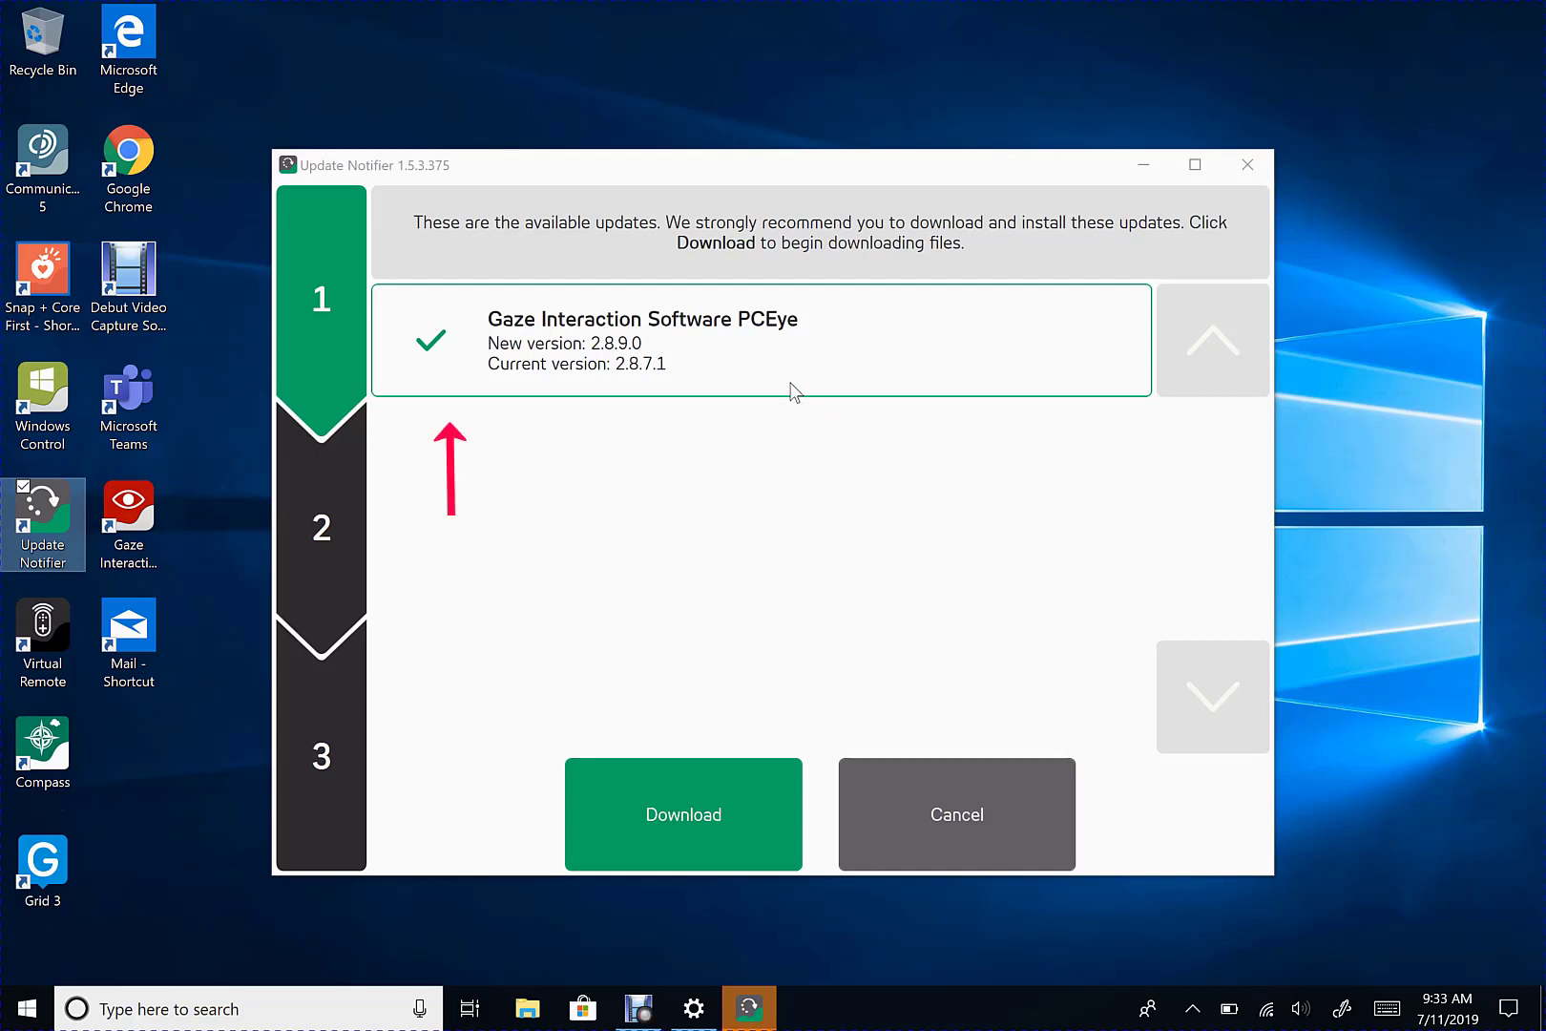
click(683, 814)
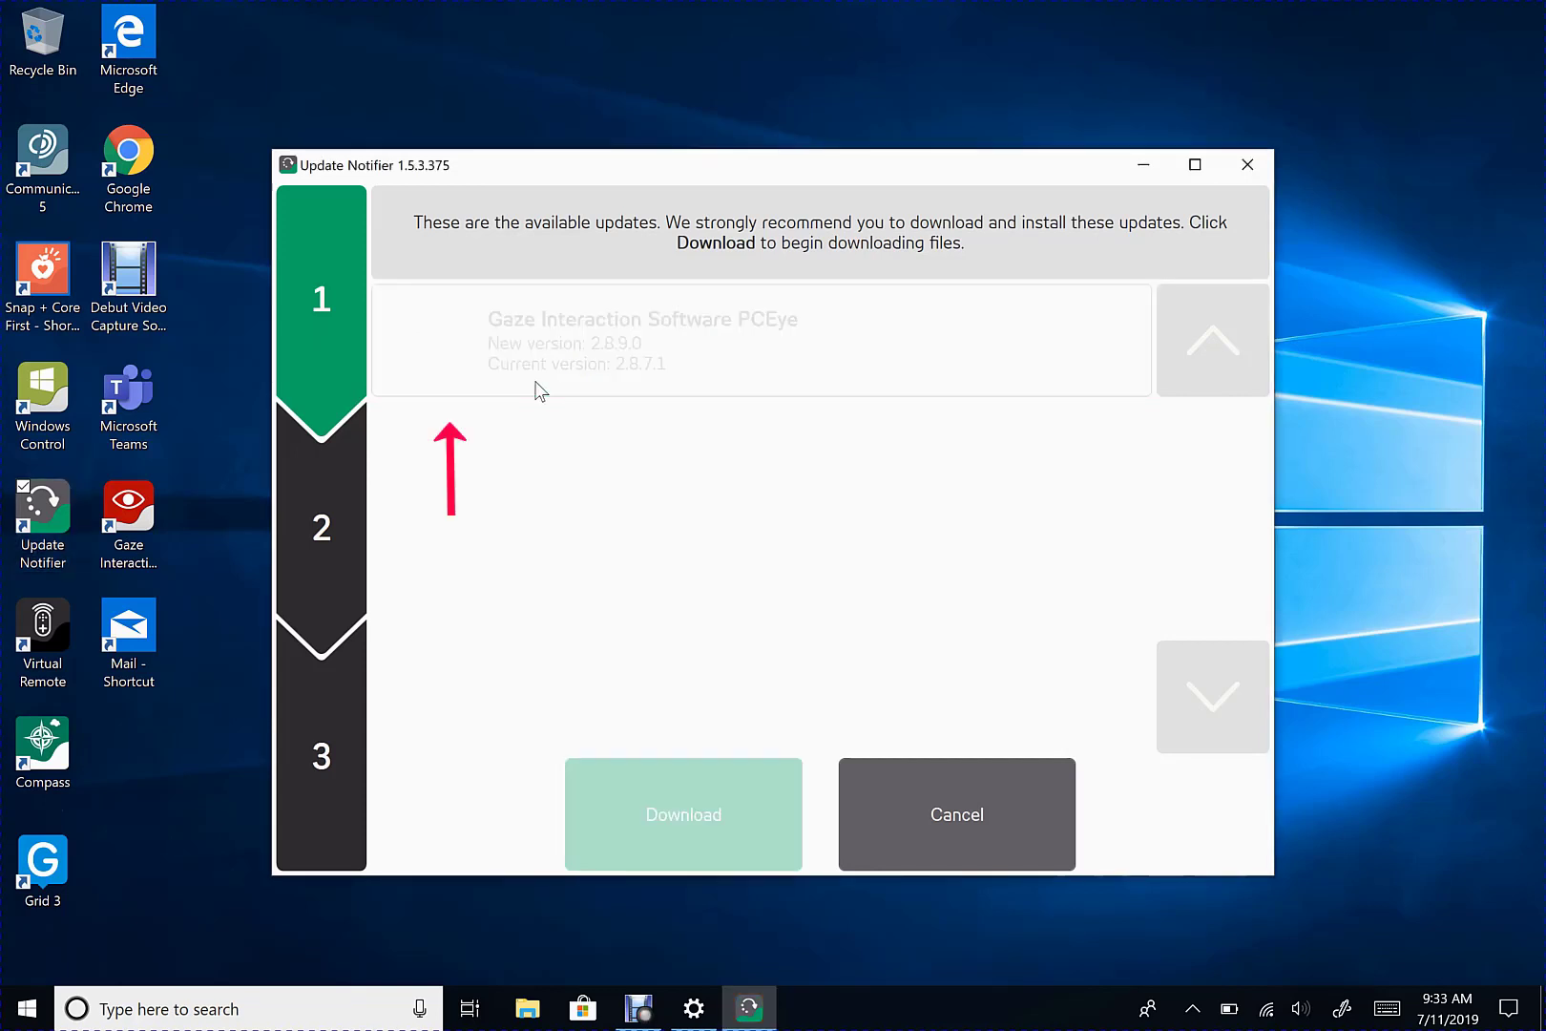
mouse_move(555, 514)
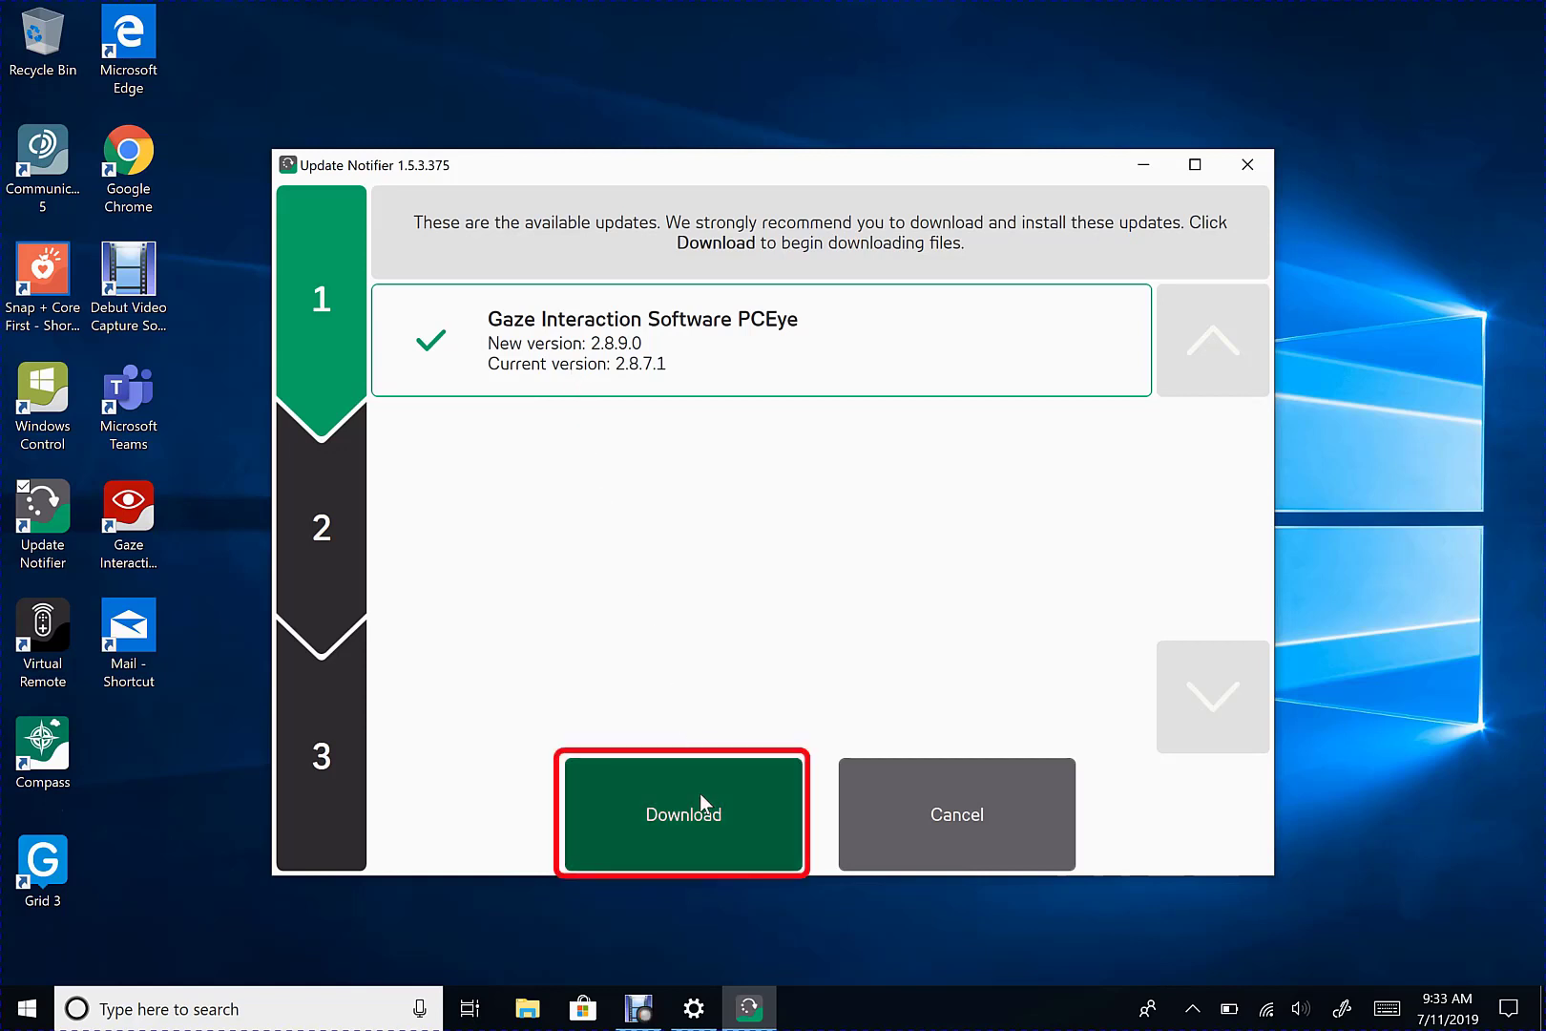
Download and install the PCEye 2.8.9.0 update, replacing version 2.8.7.1.
click(681, 814)
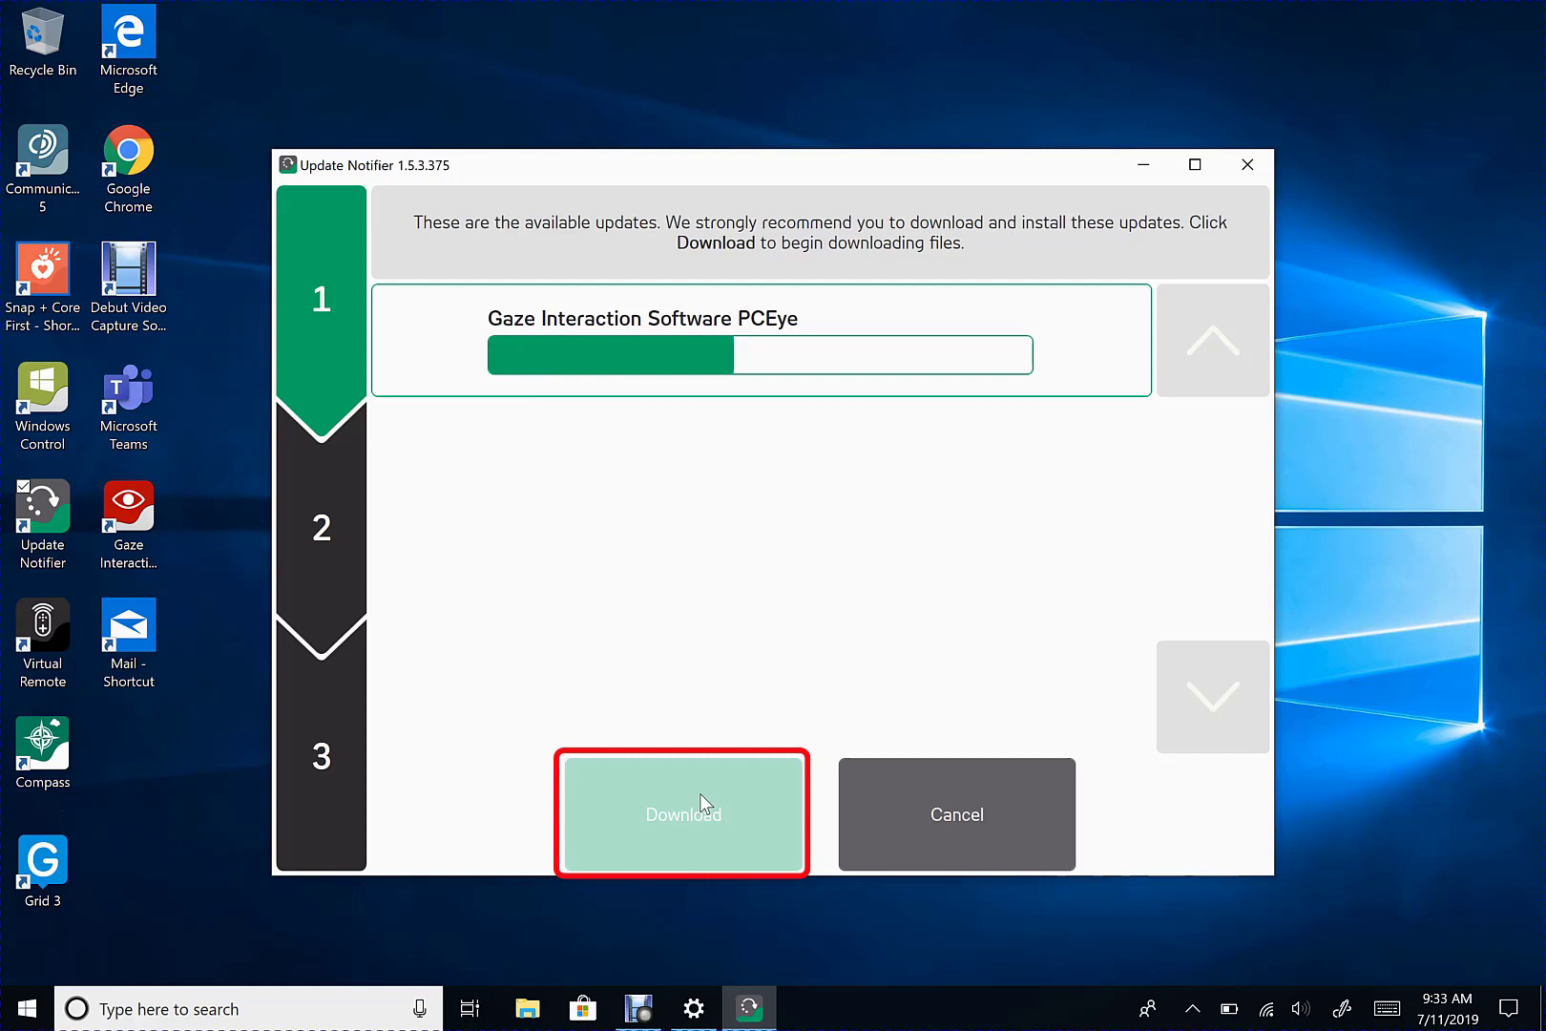
click(682, 813)
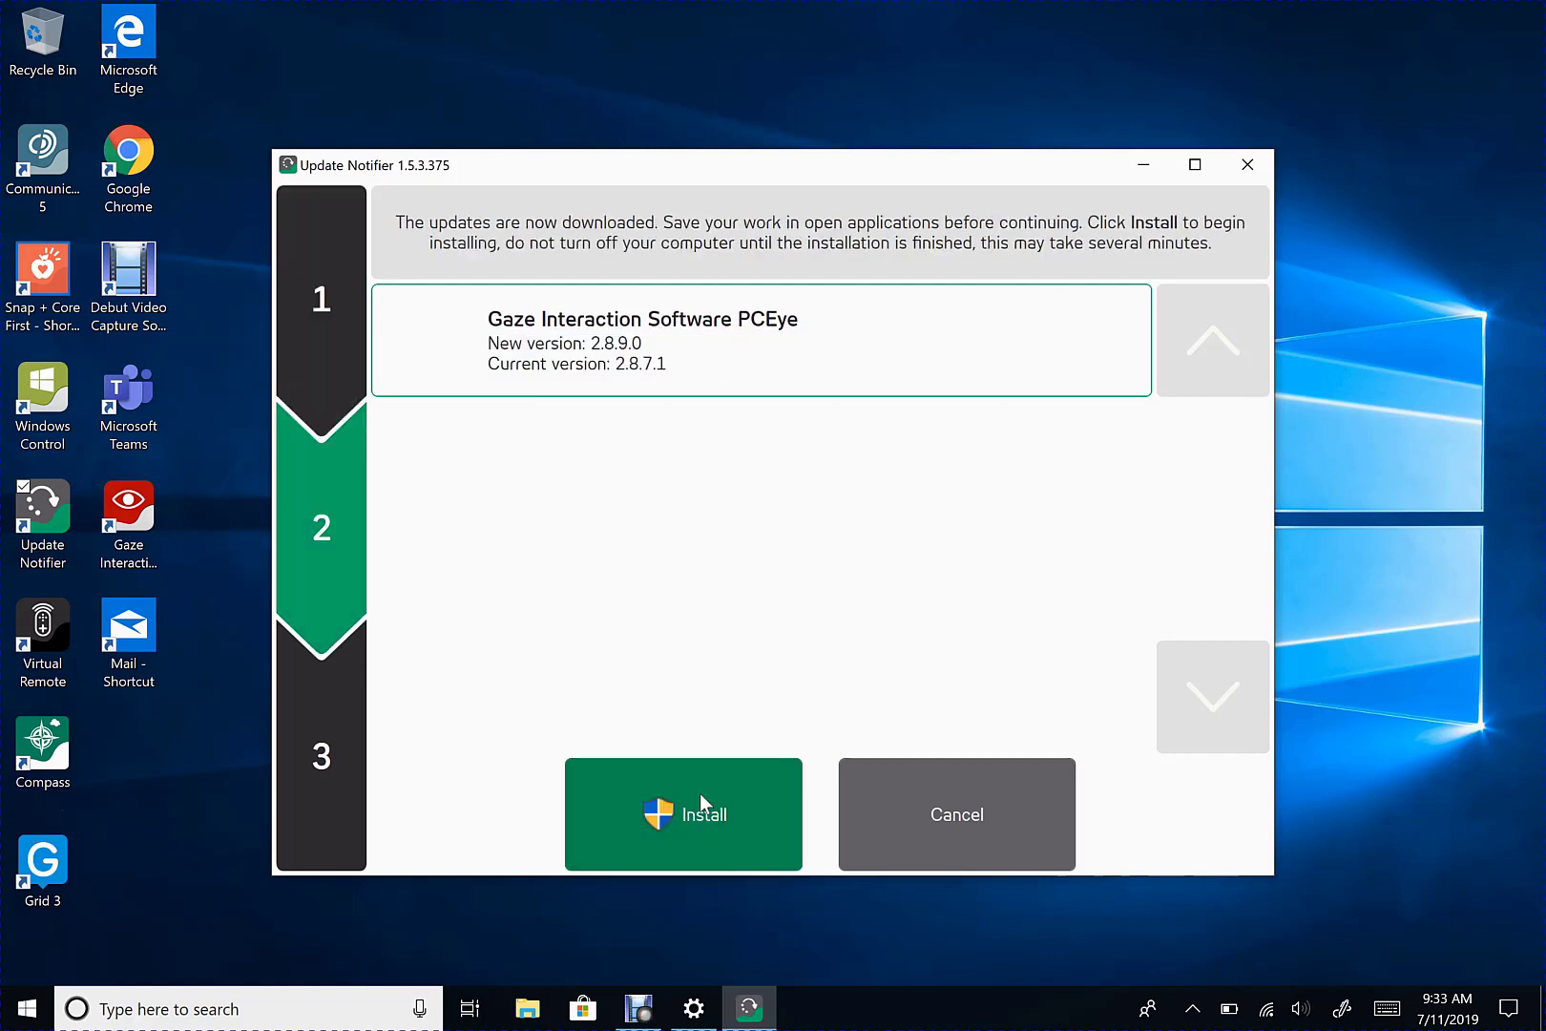
mouse_move(734, 827)
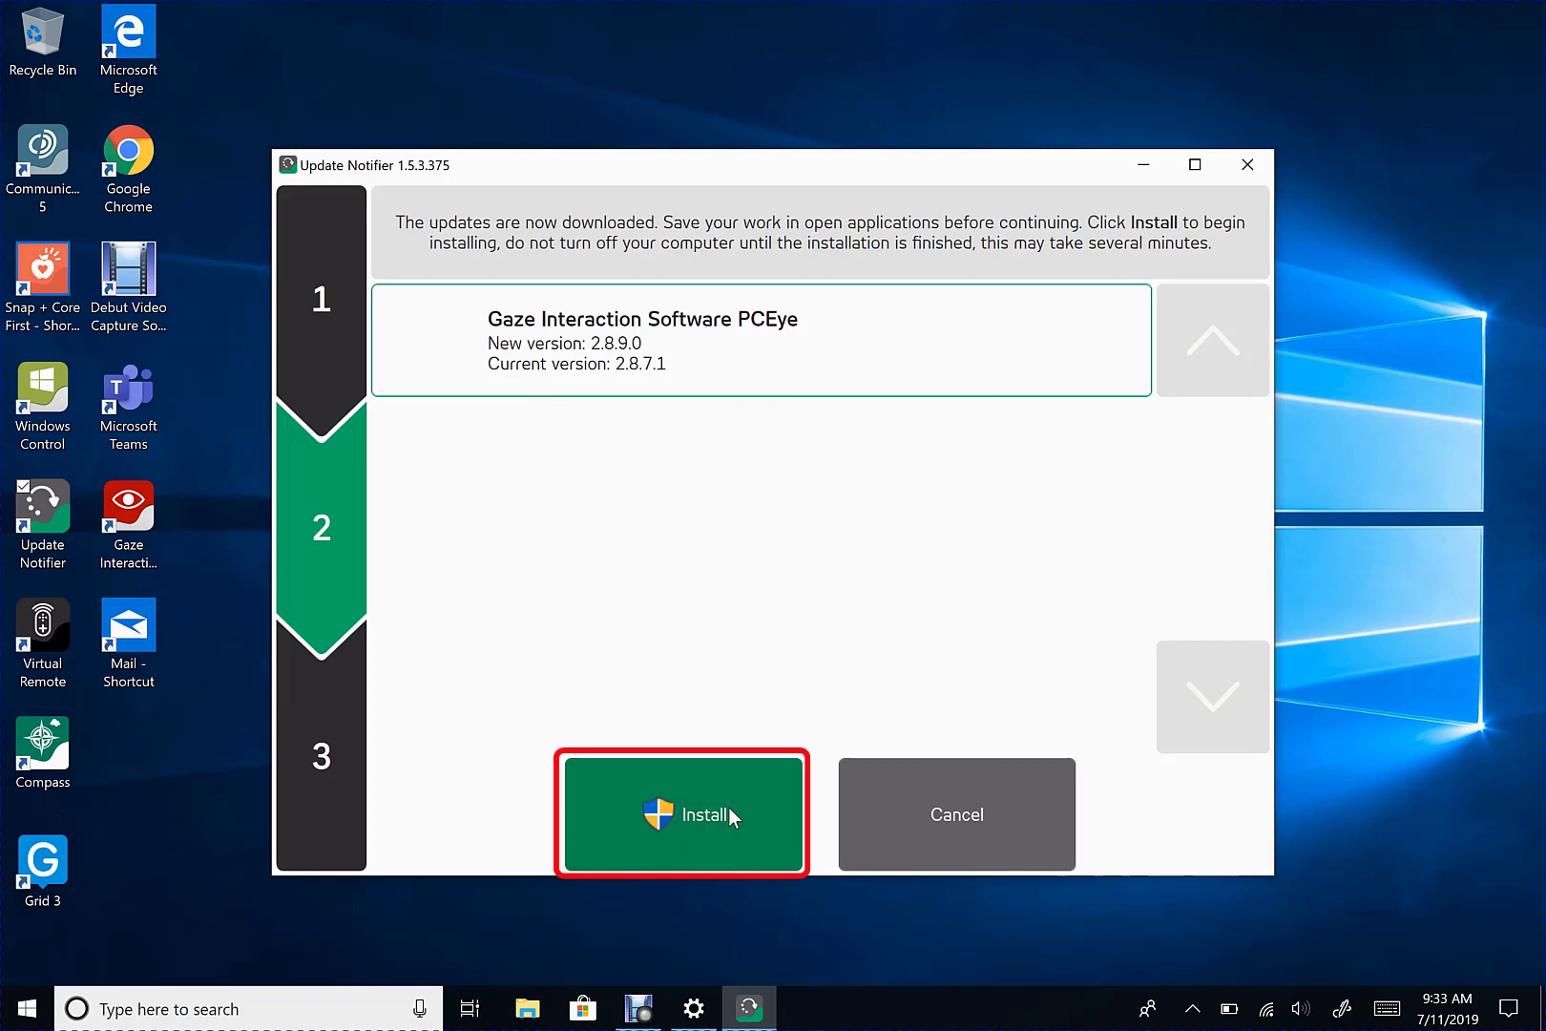
click(681, 814)
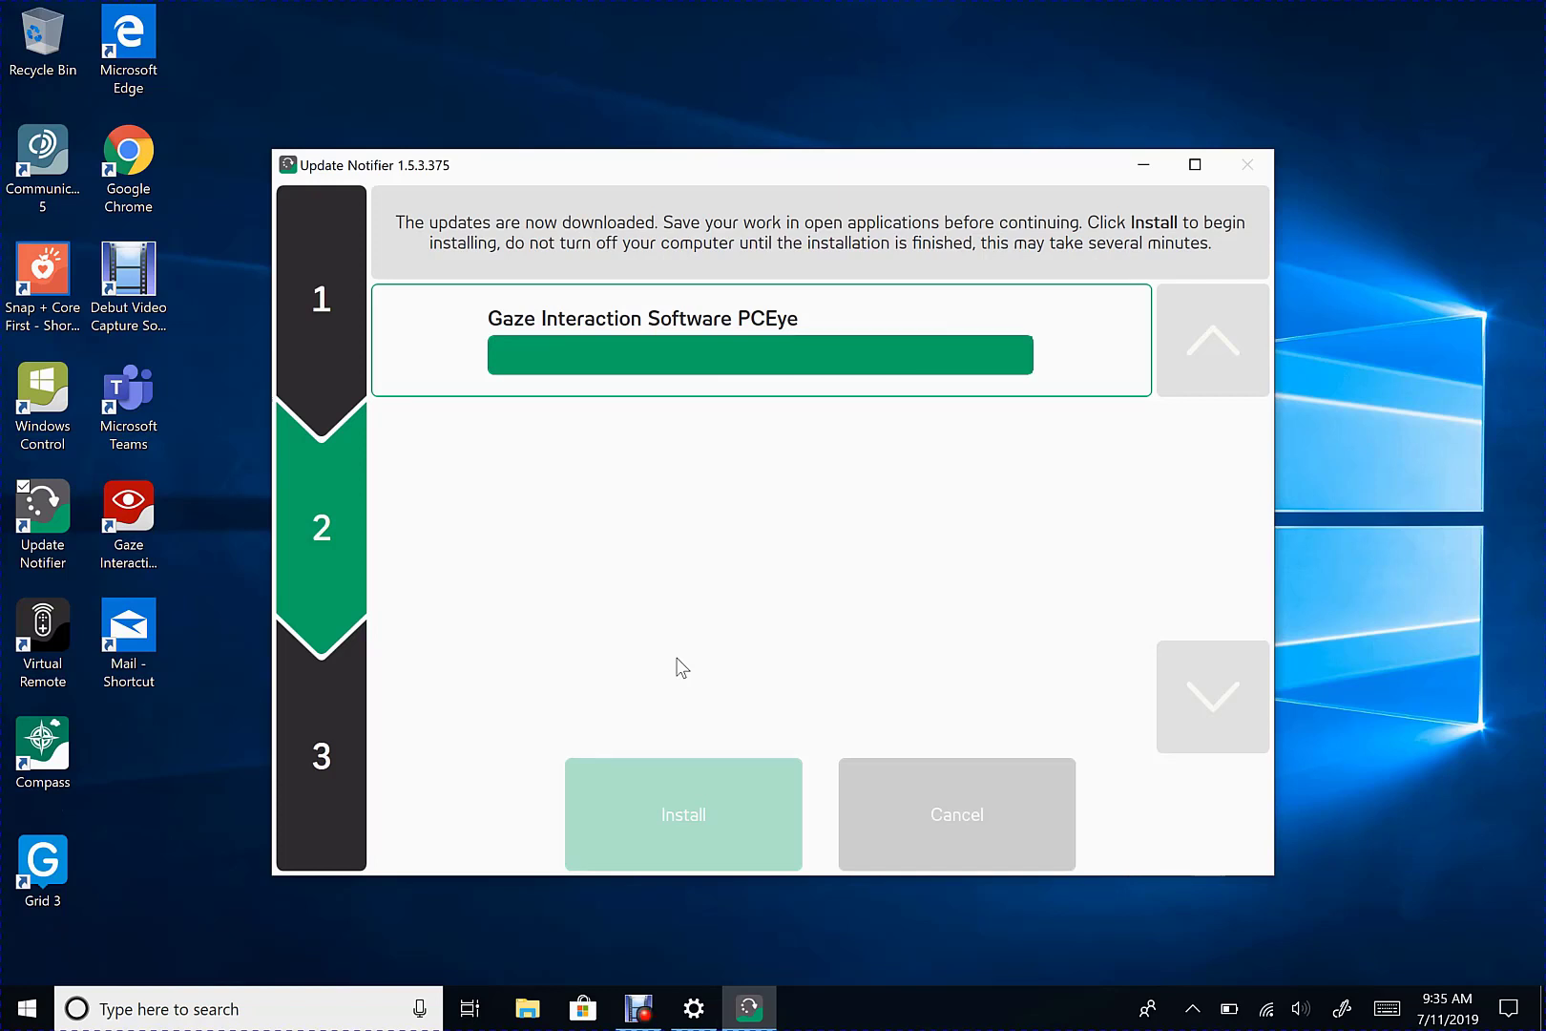
click(683, 813)
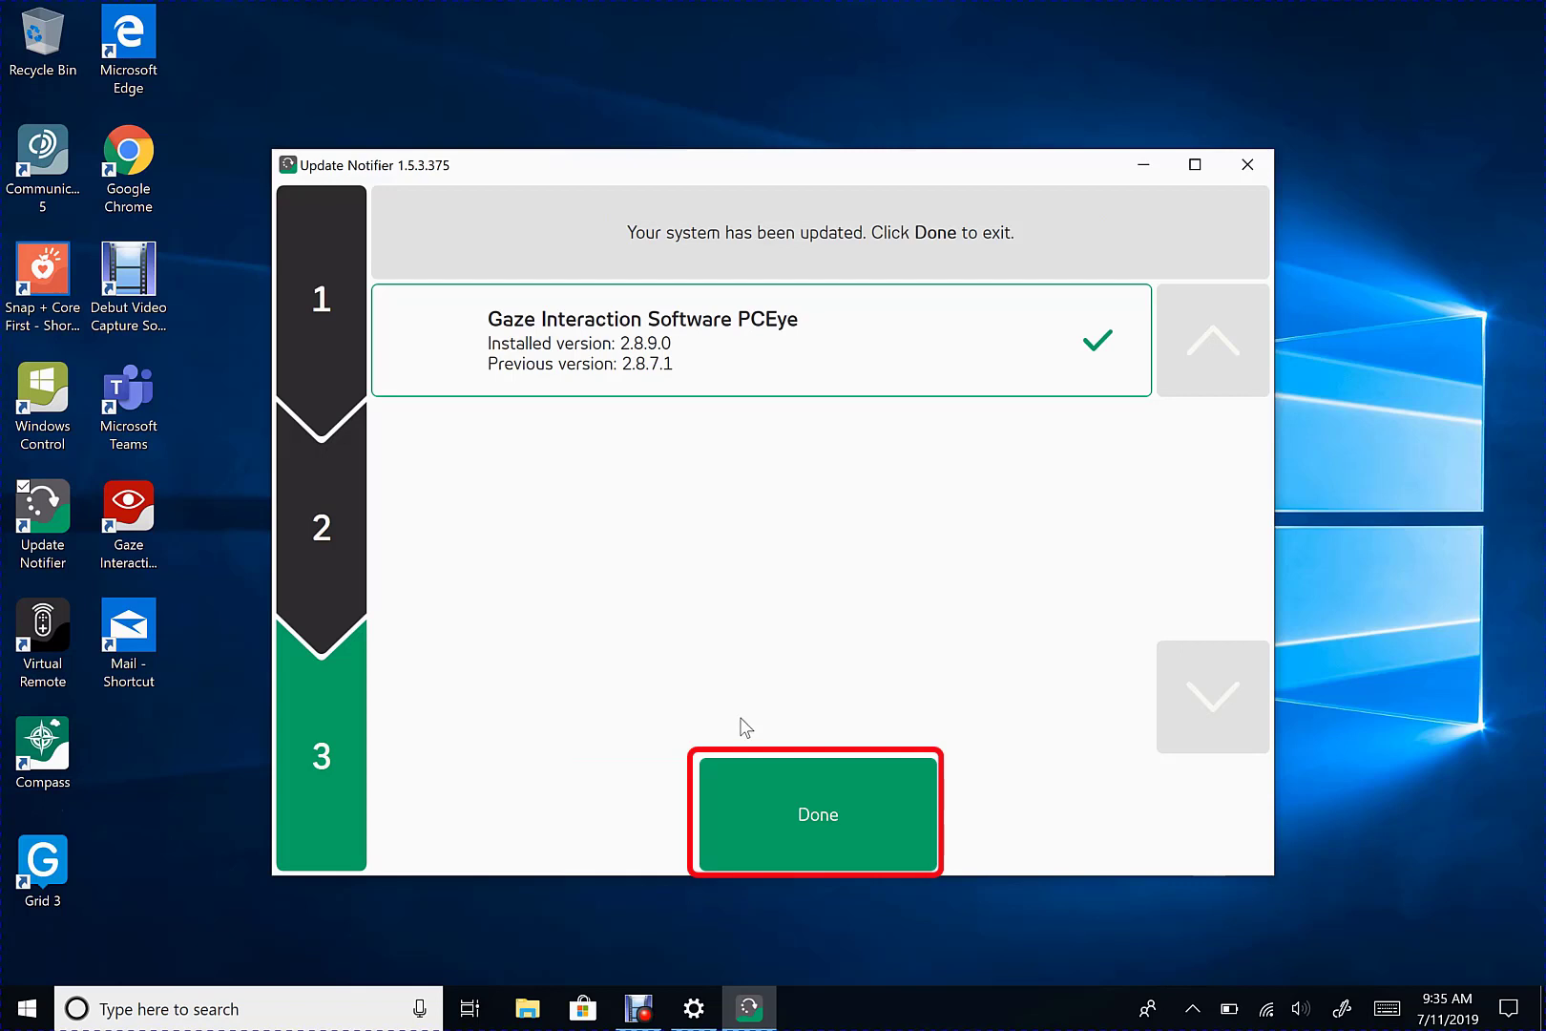
Finish with Done, relaunch Update Notifier, then close it while it verifies status.
click(815, 813)
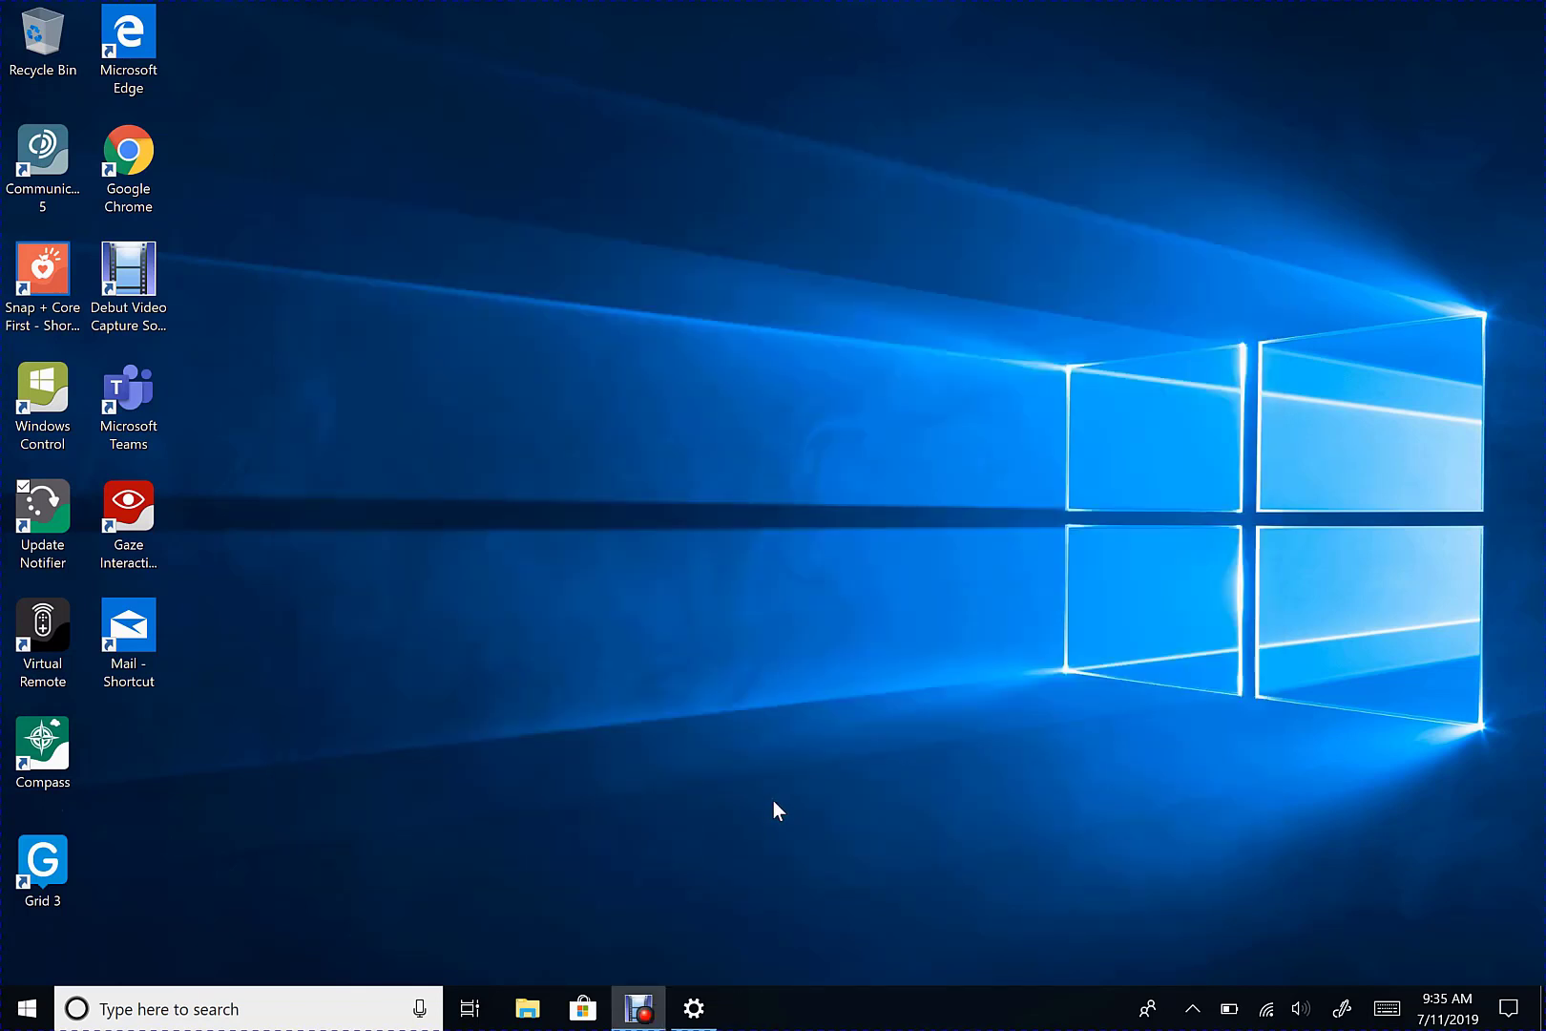
double_click(41, 511)
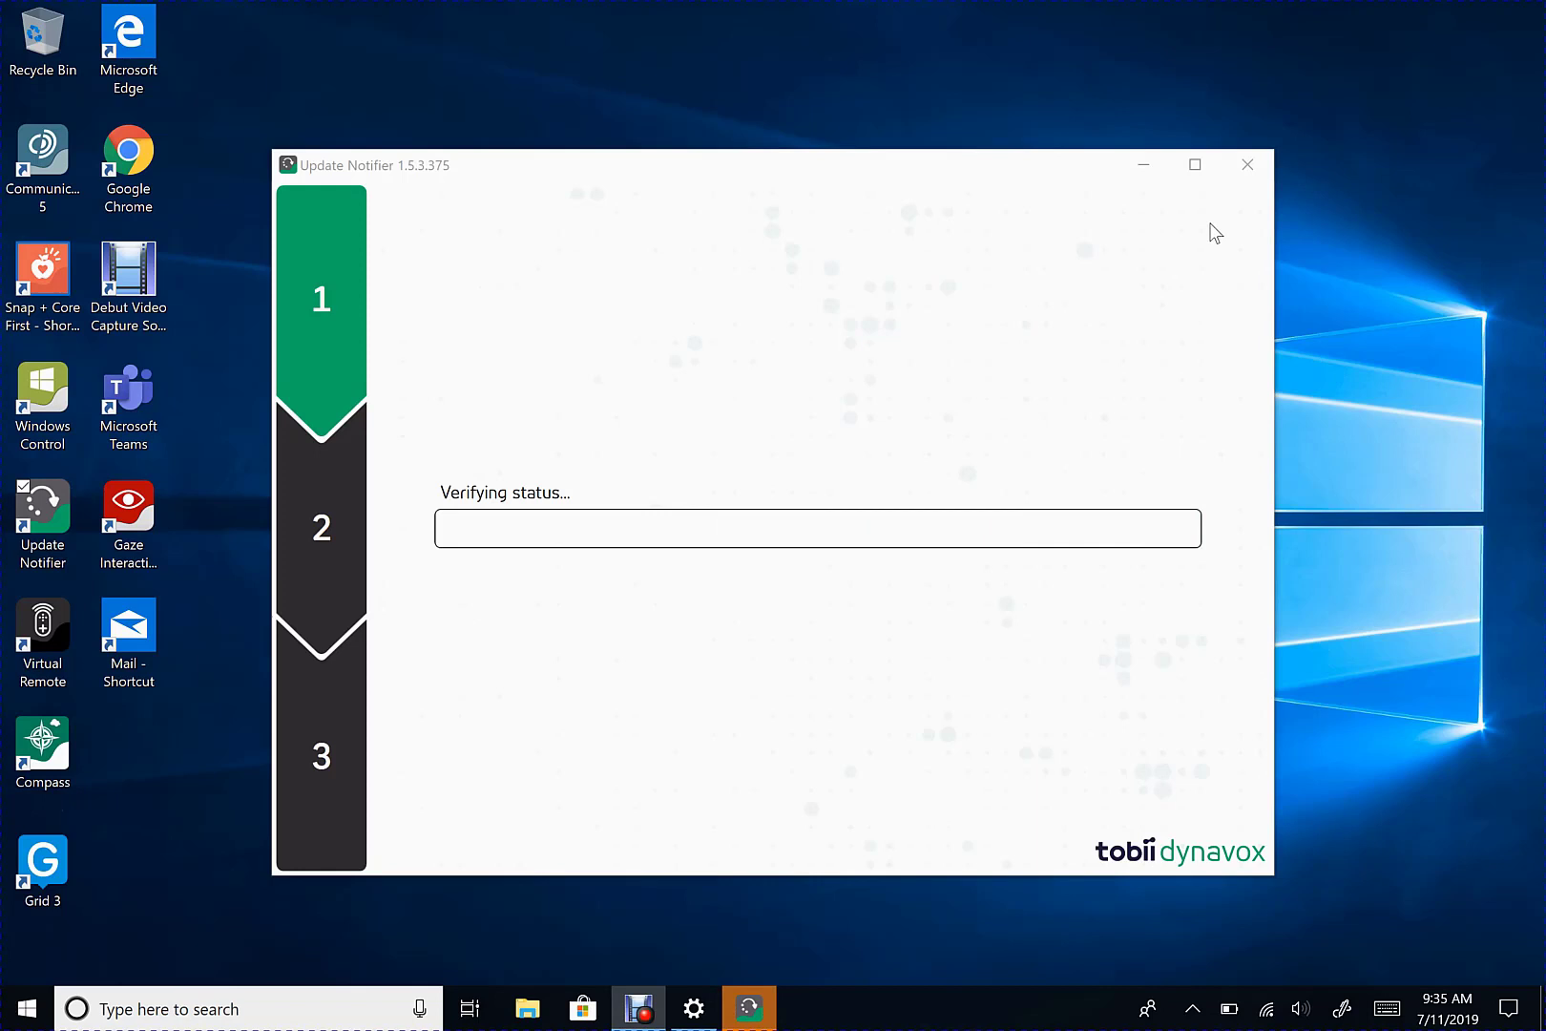
click(1246, 165)
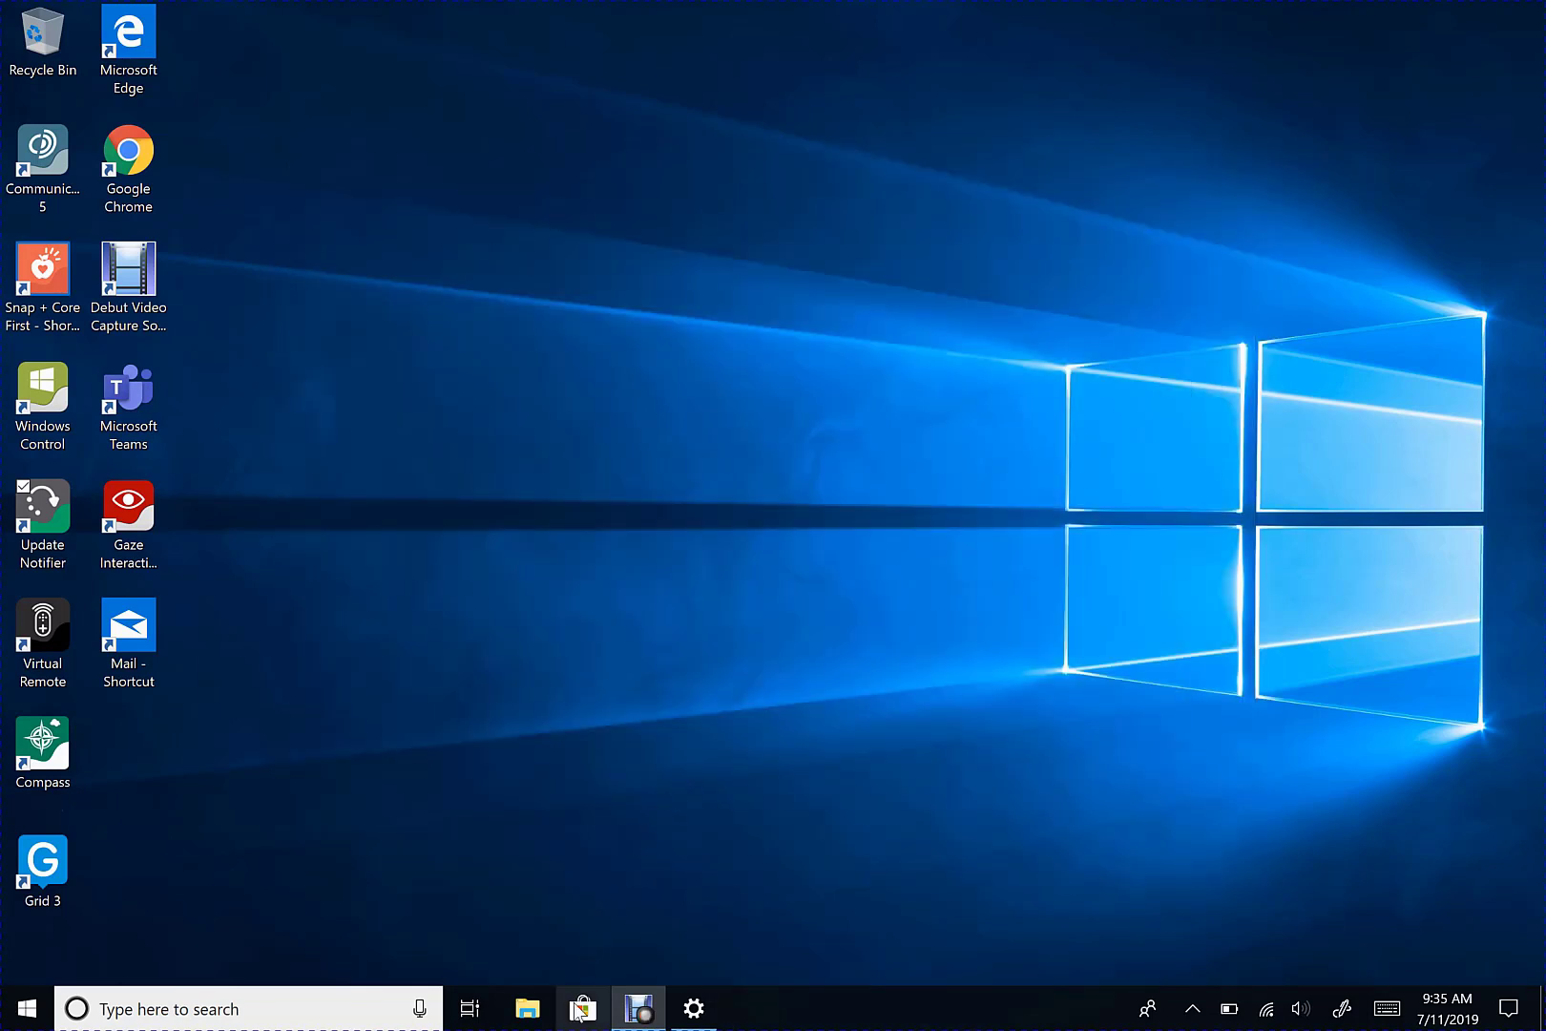
mouse_move(581, 1008)
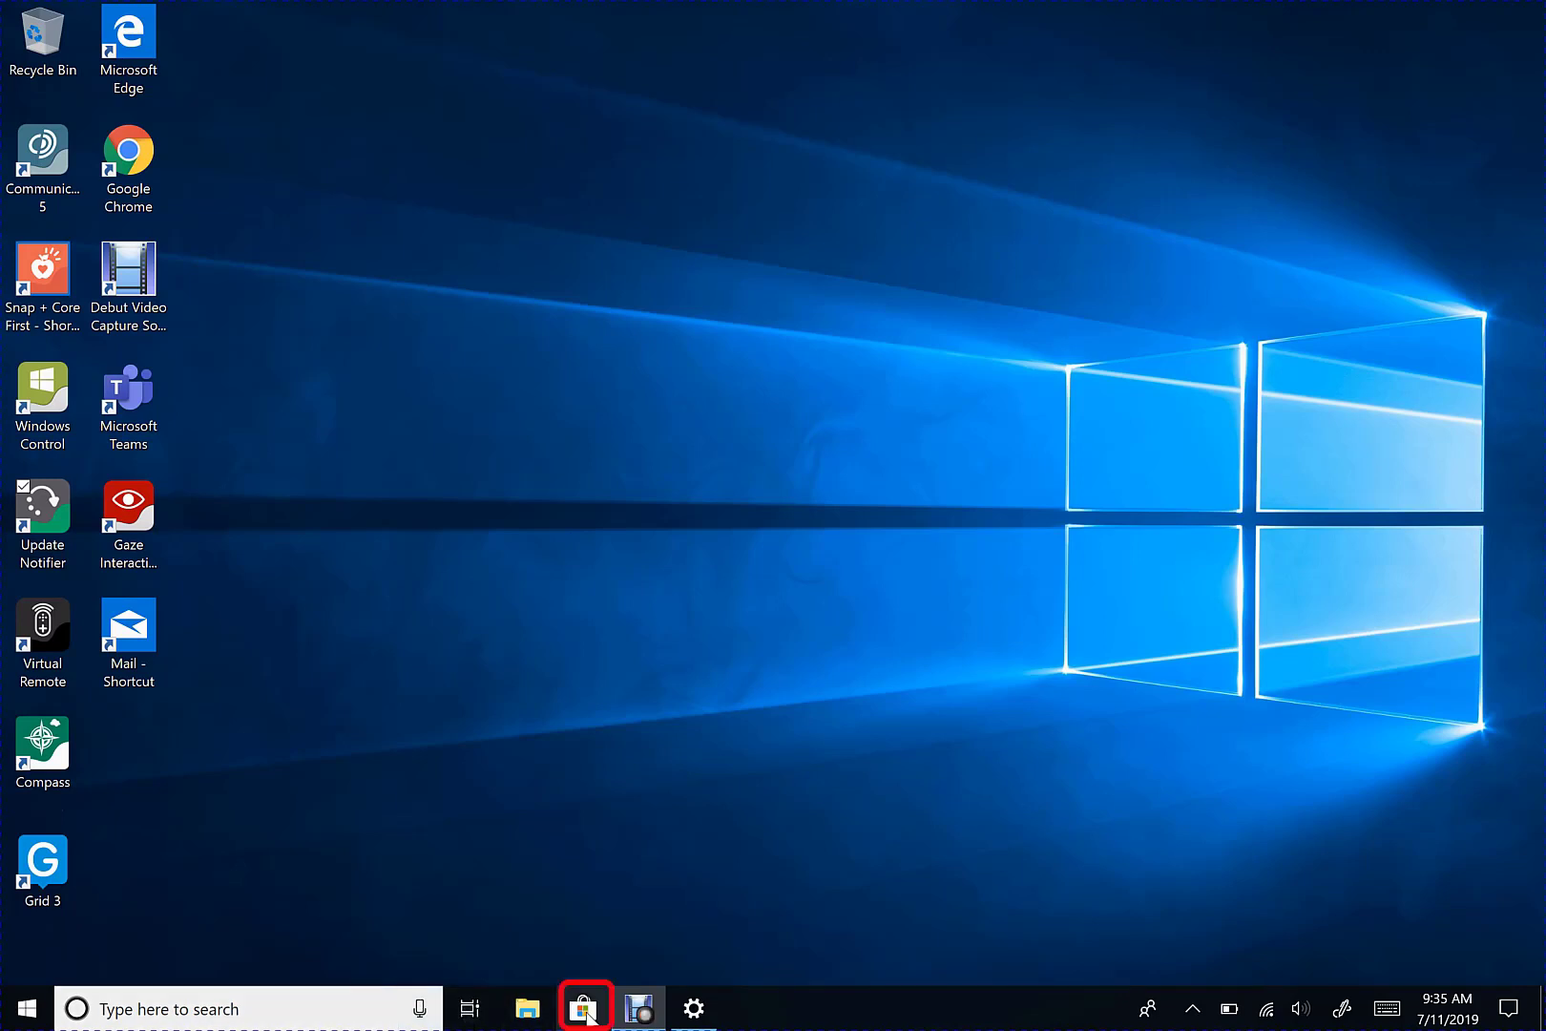
Open Microsoft Store's Downloads and updates page from the ... menu.
click(584, 1008)
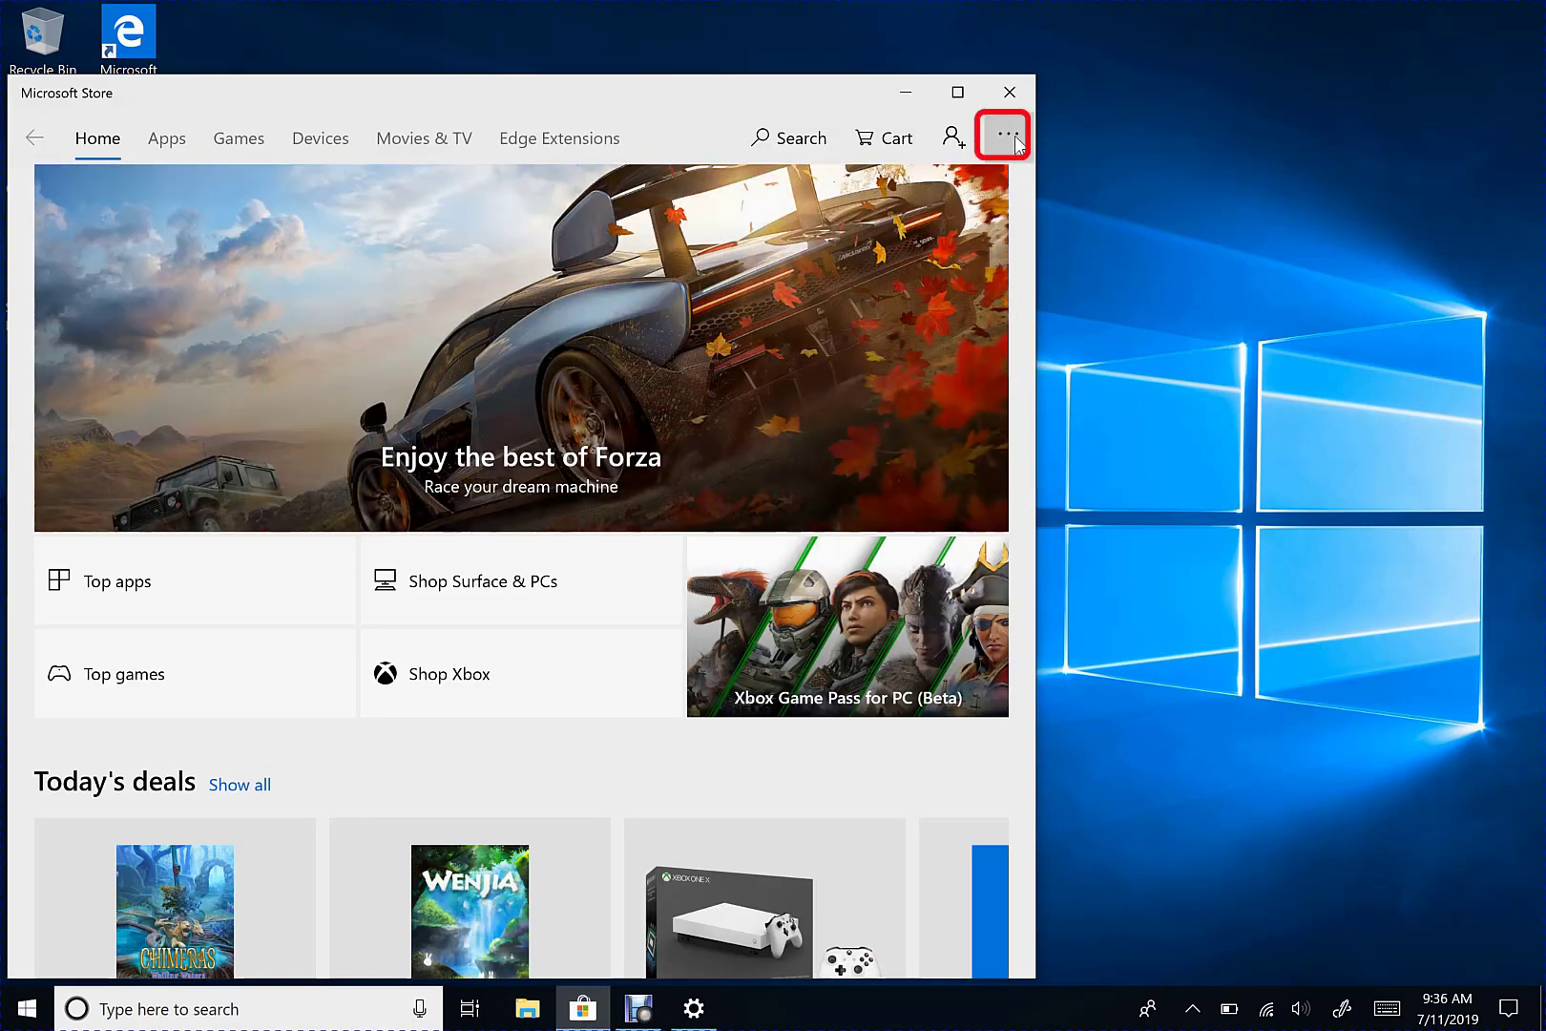
click(1001, 136)
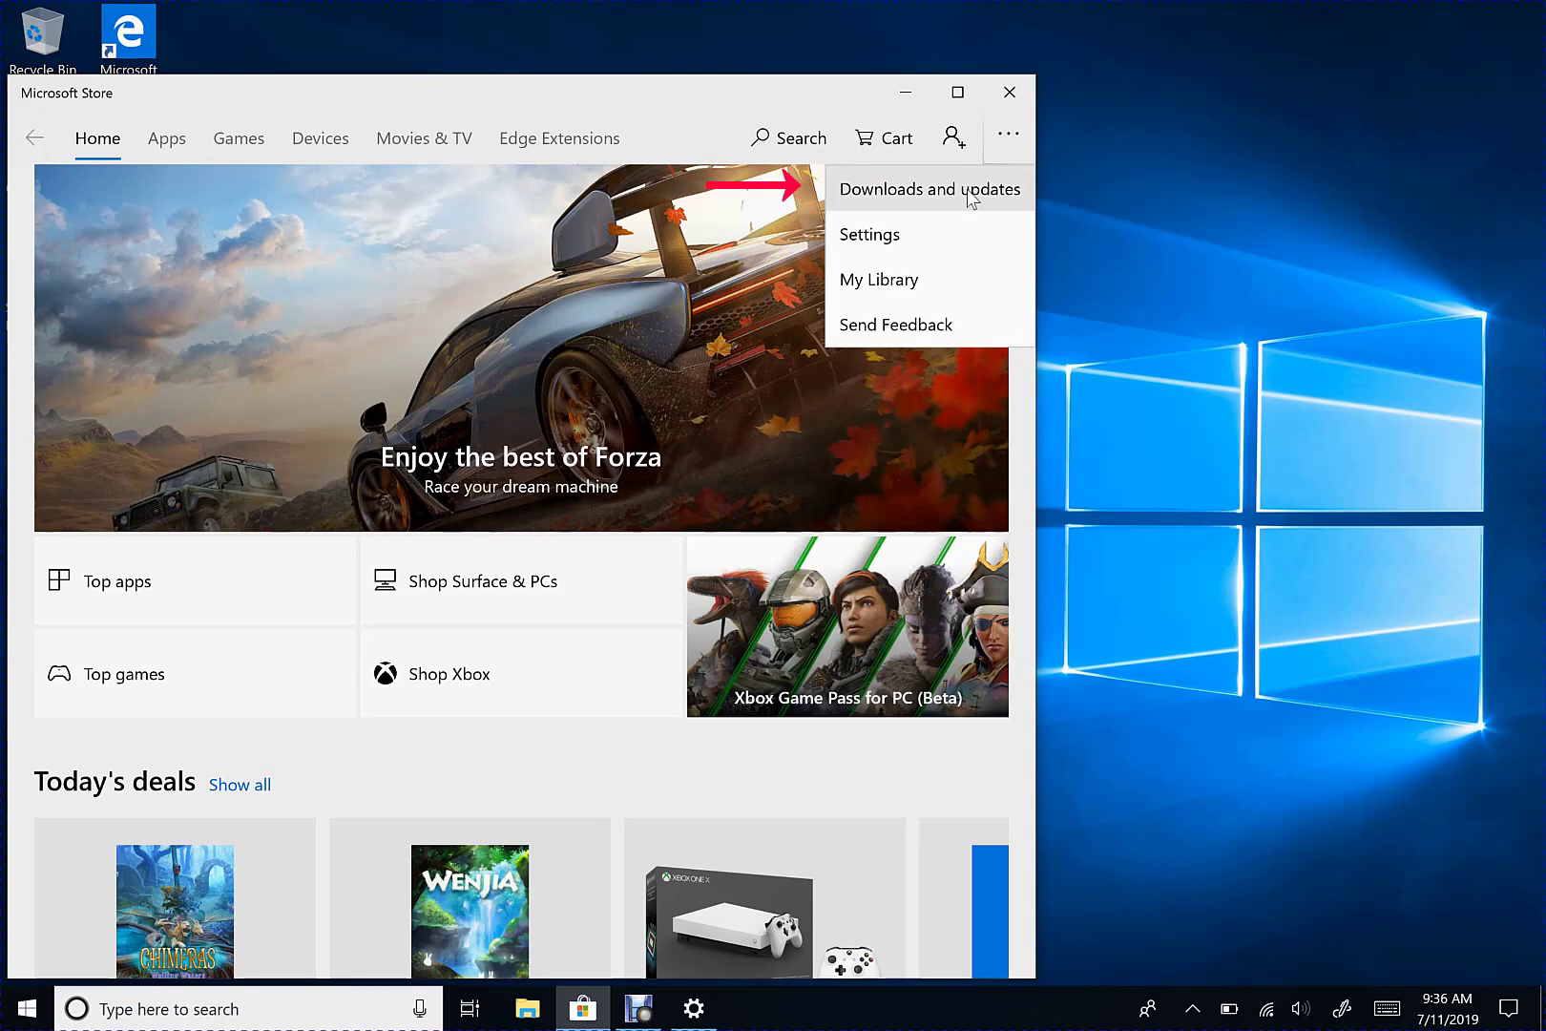
click(927, 188)
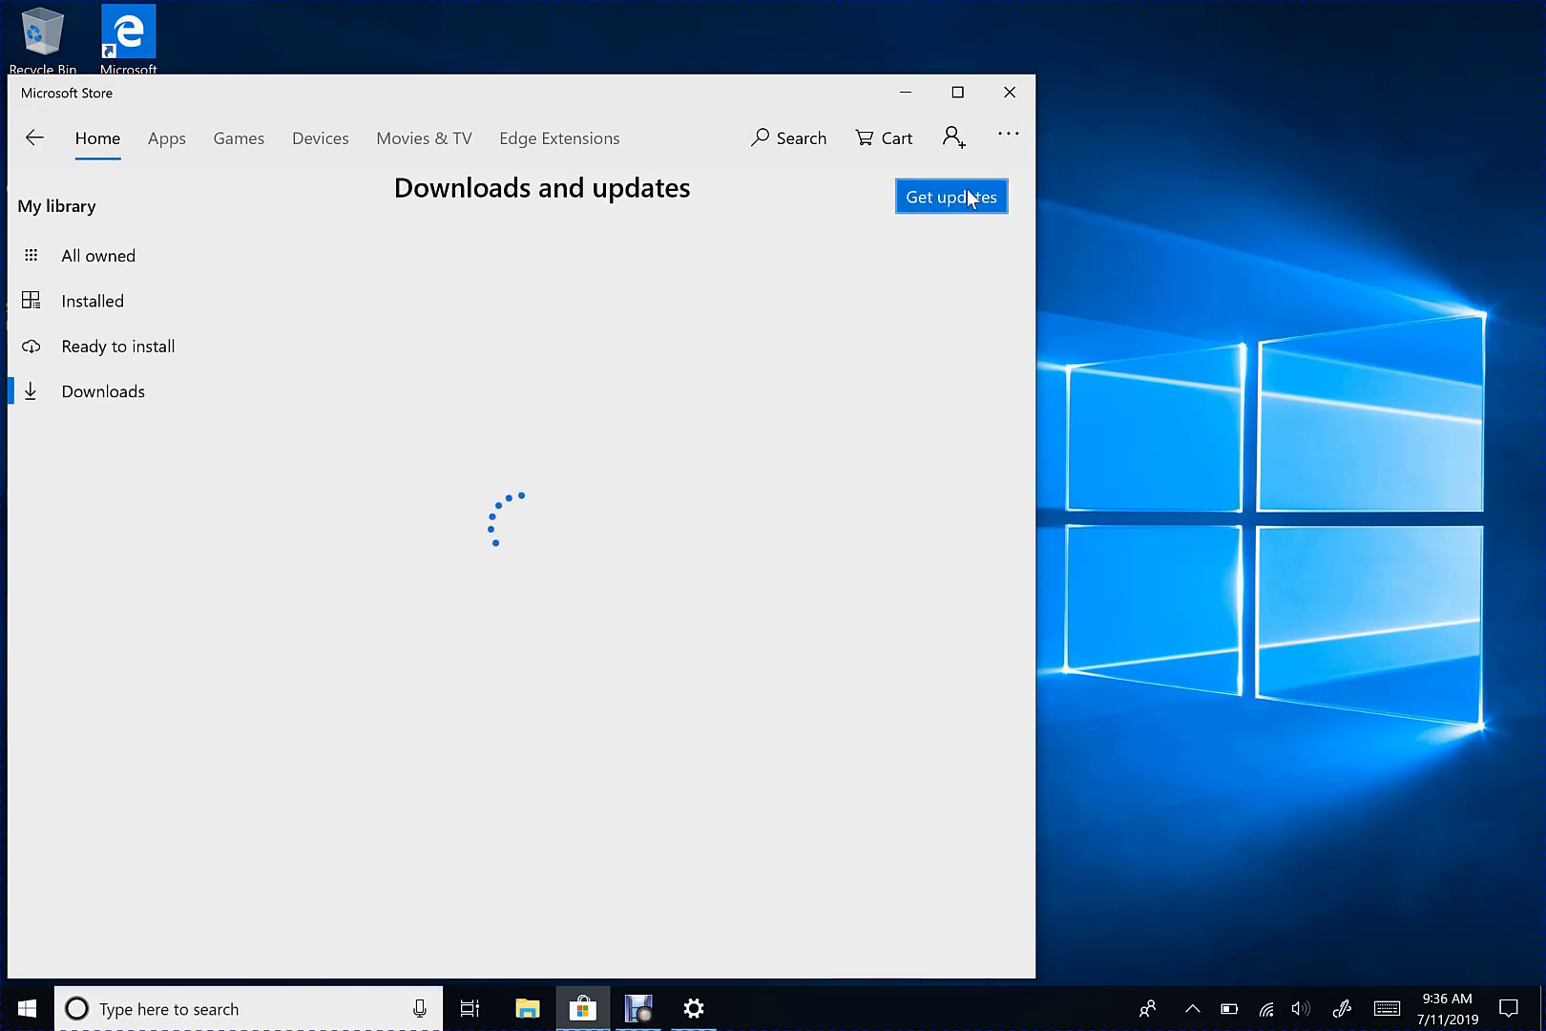
Get updates so six Office 2016 apps, including Access, Excel and Outlook, start downloading.
click(949, 197)
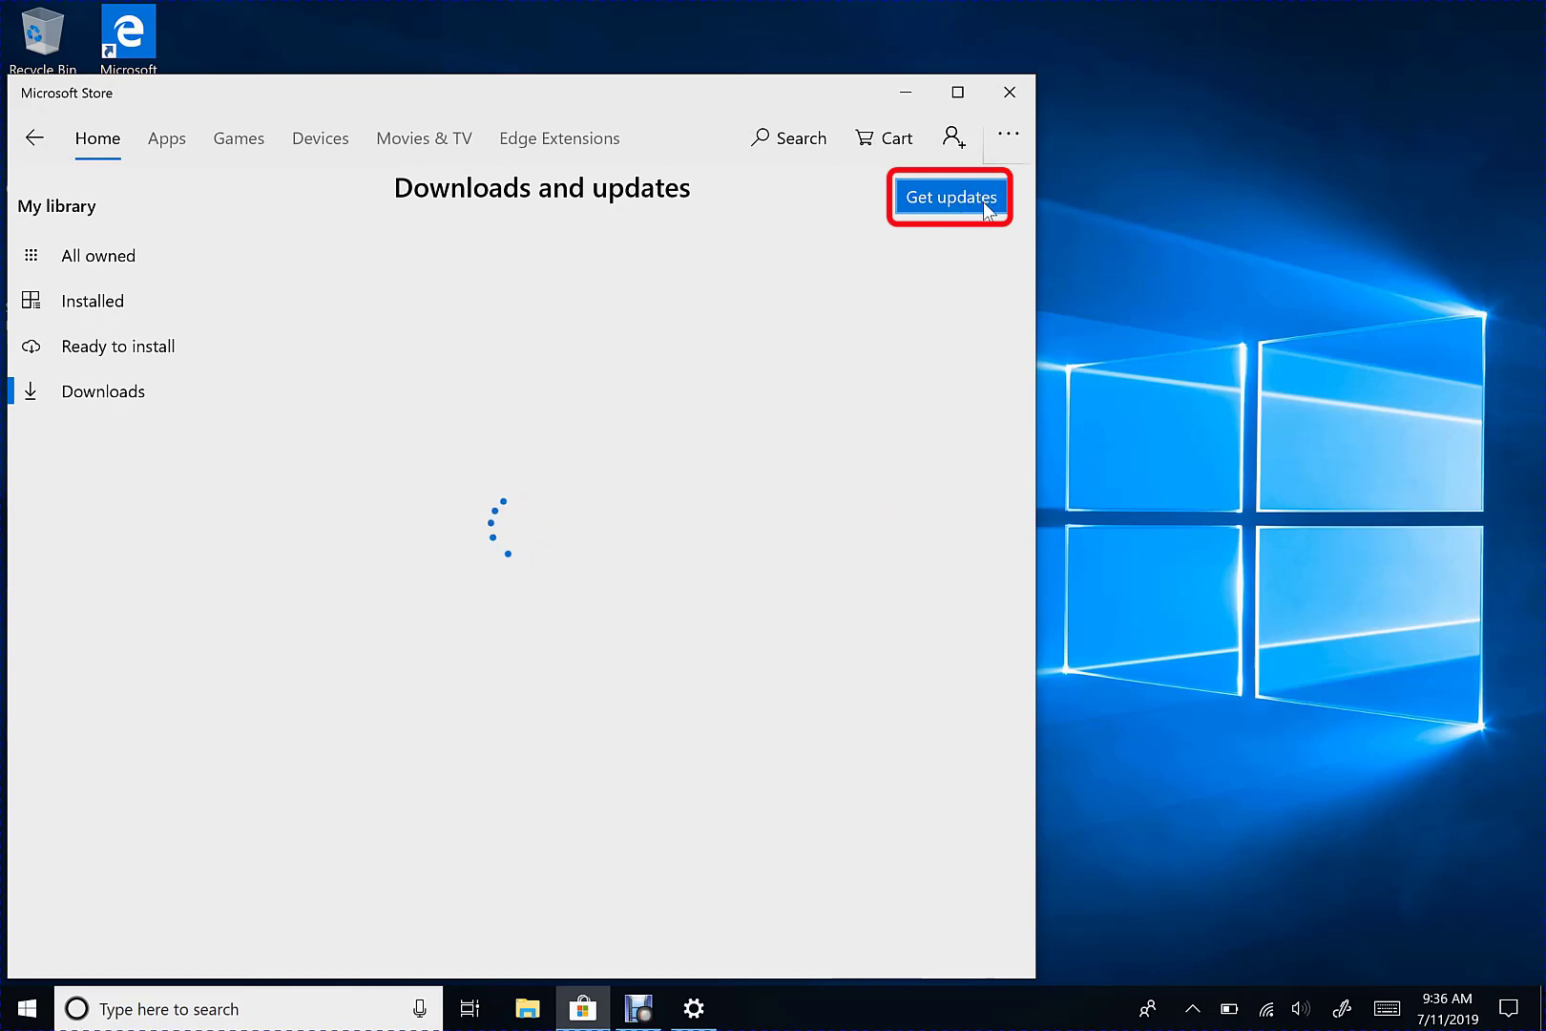
click(950, 196)
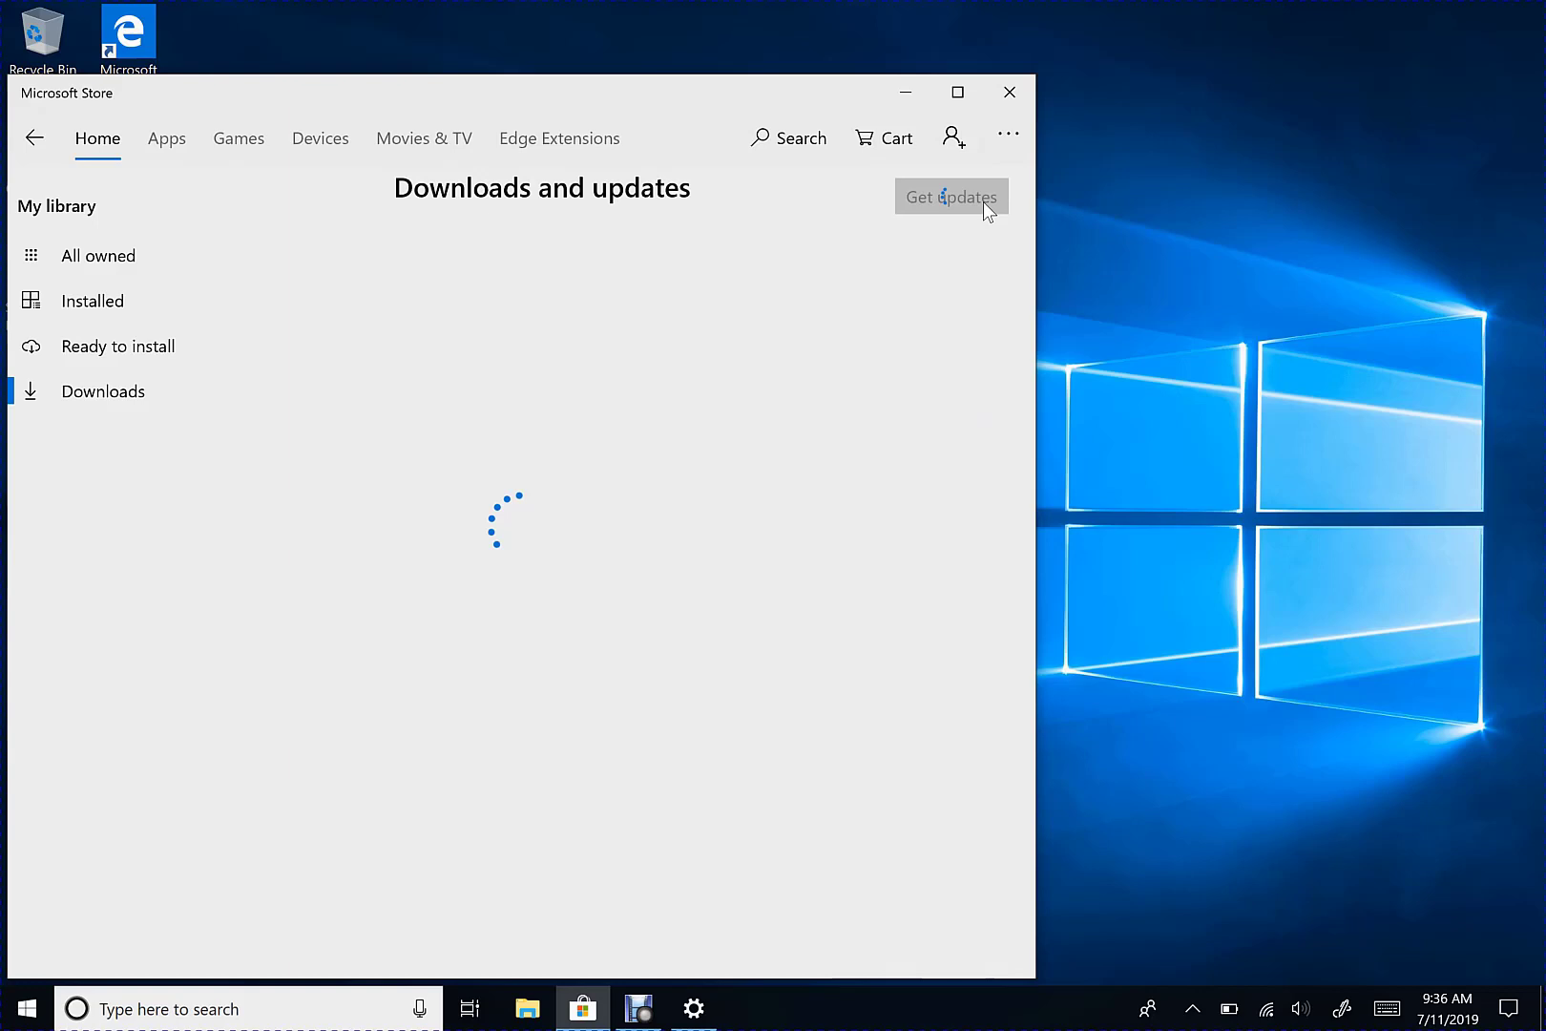
click(951, 197)
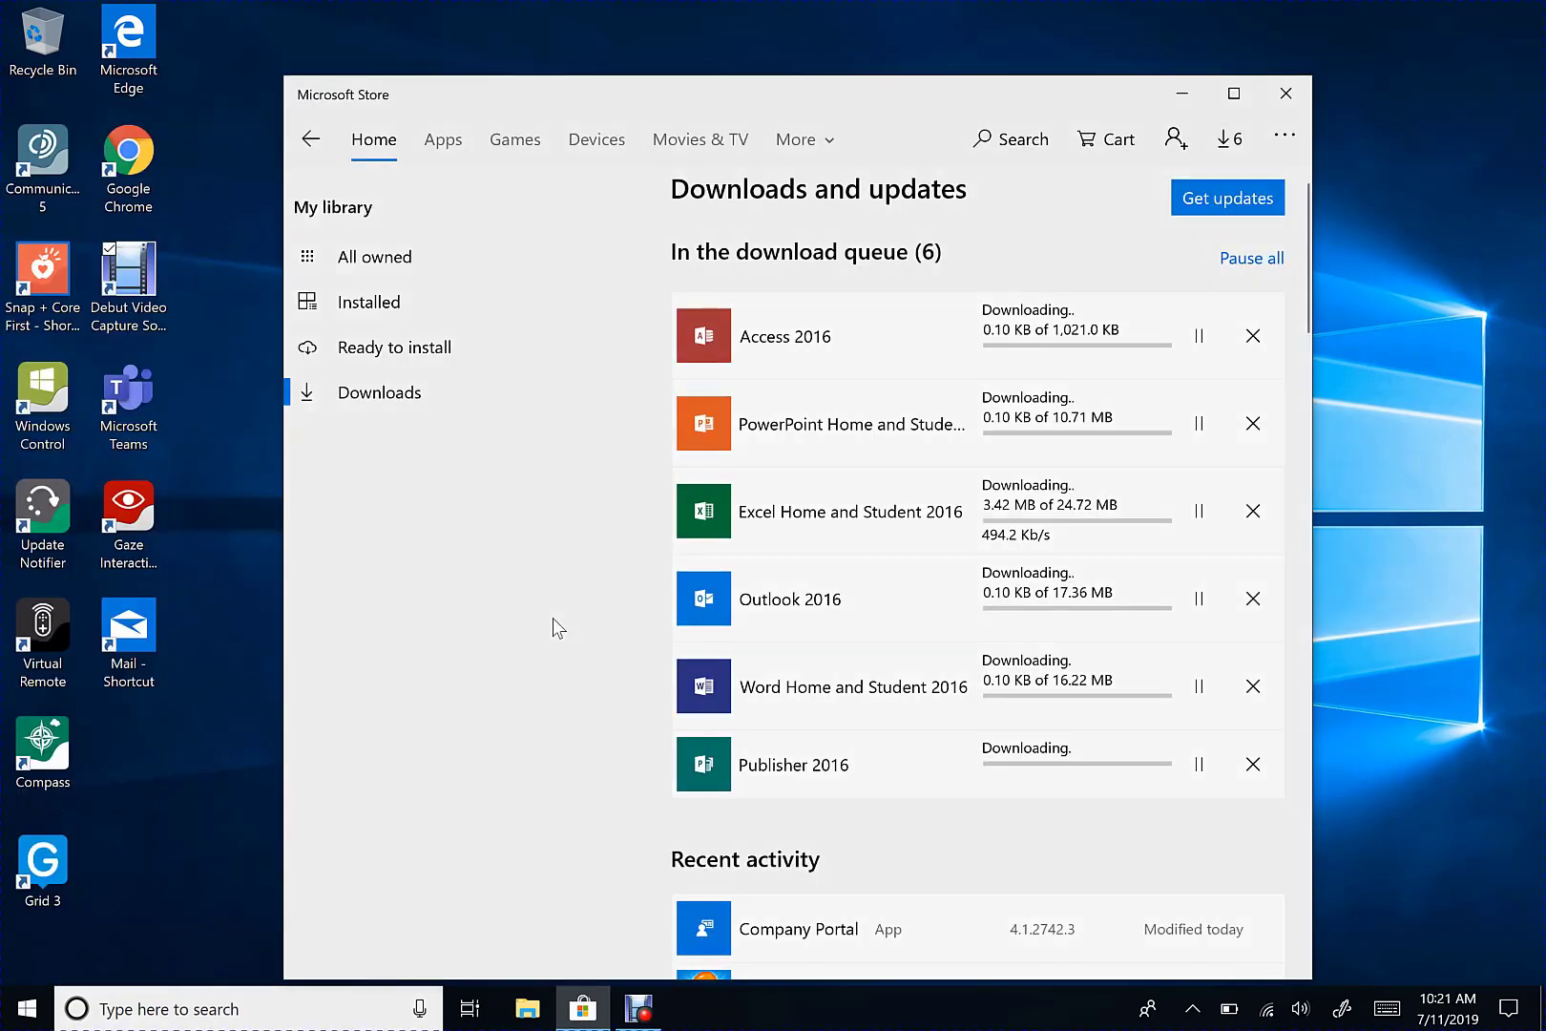